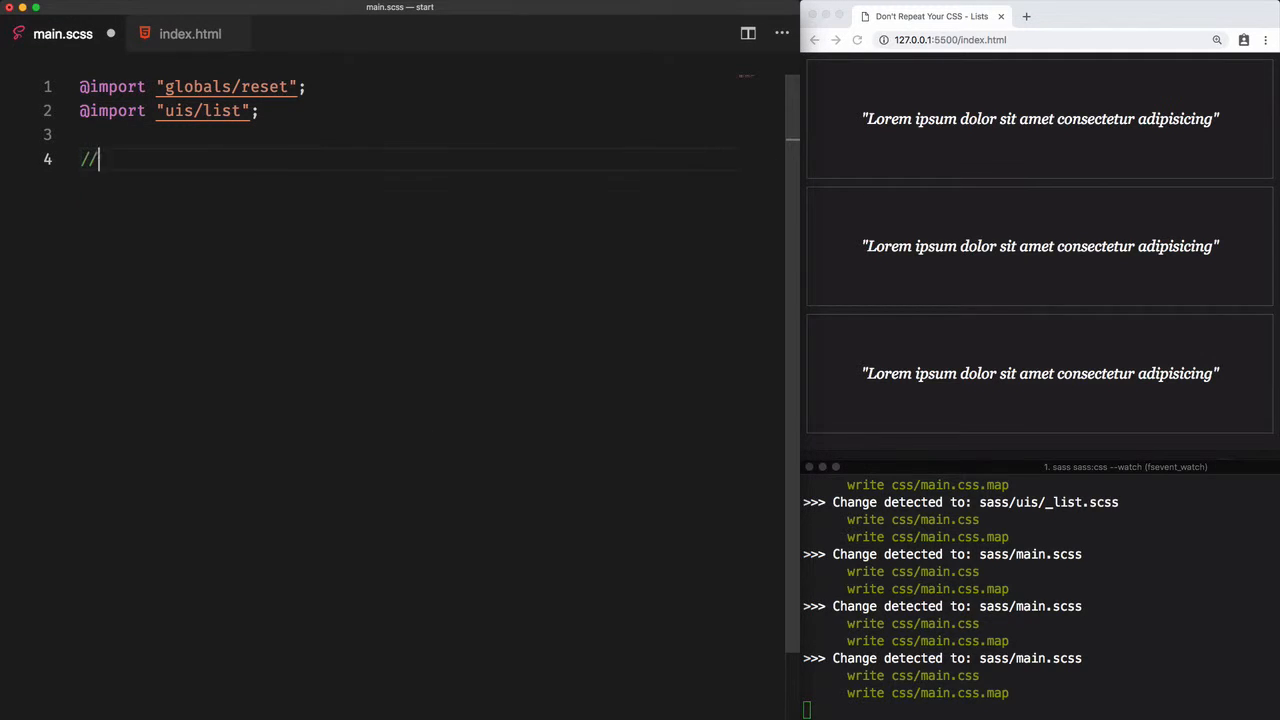
Step: Add an 'arrays => lists' comment and declare $colors with red, blue, green space-separated
{"action": "type", "text": "arrays ="}
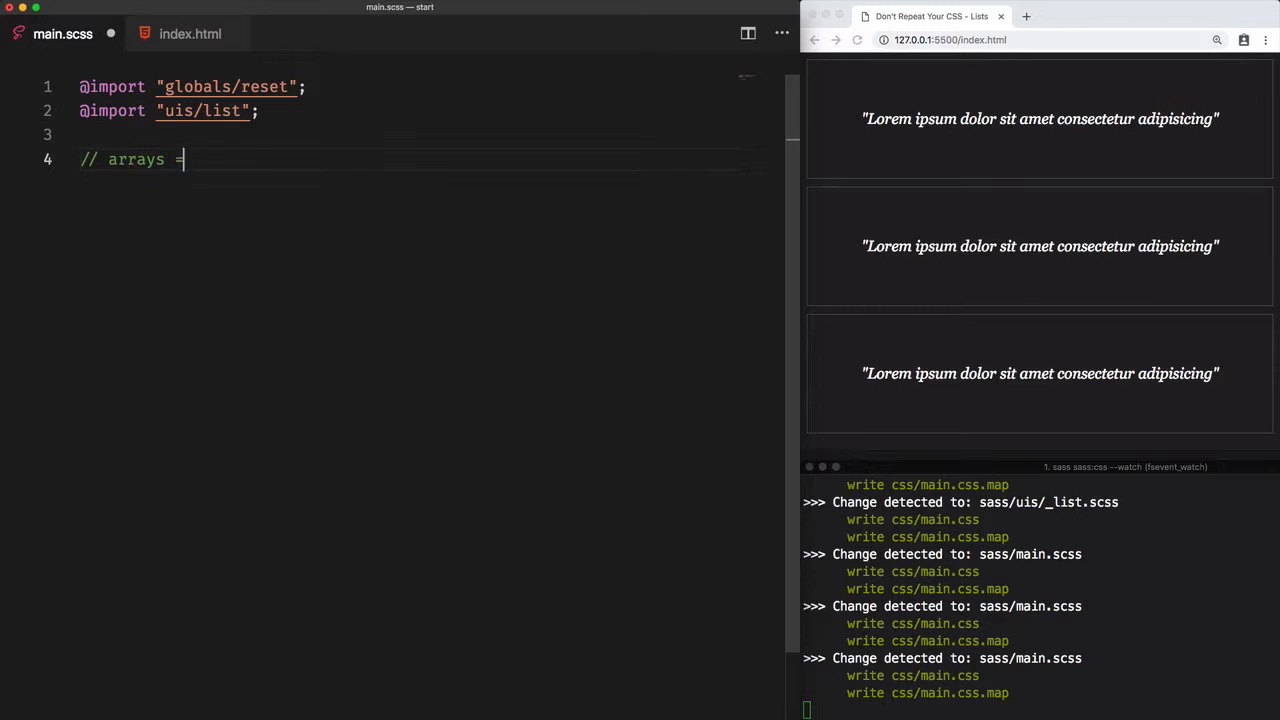
{"action": "type", "text": "⇒ lists"}
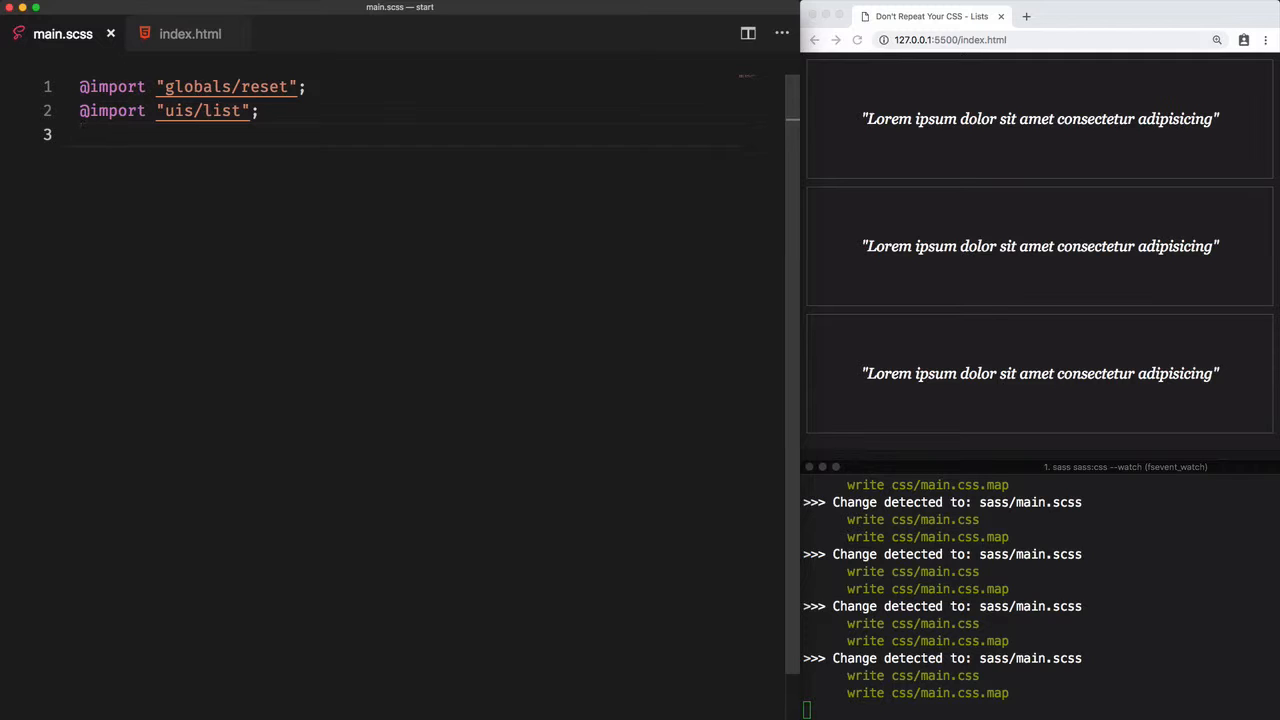
{"action": "type", "text": "$colors:"}
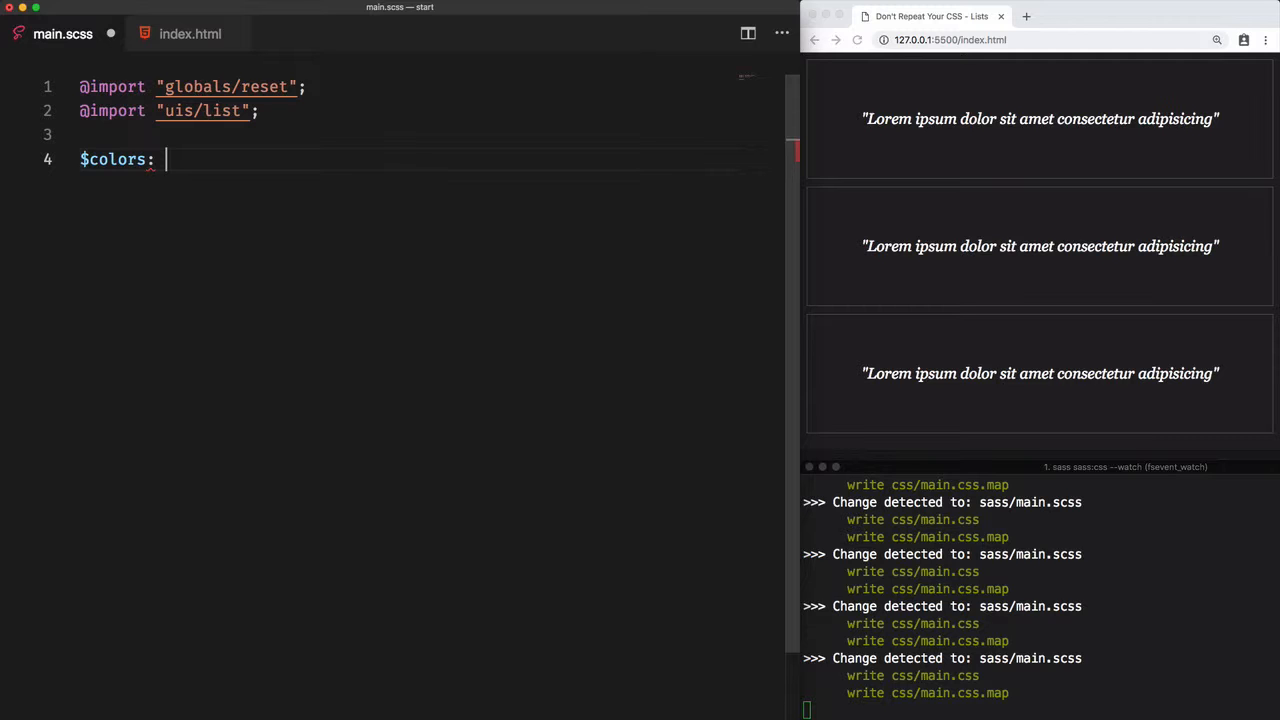
{"action": "type", "text": "red blue gr"}
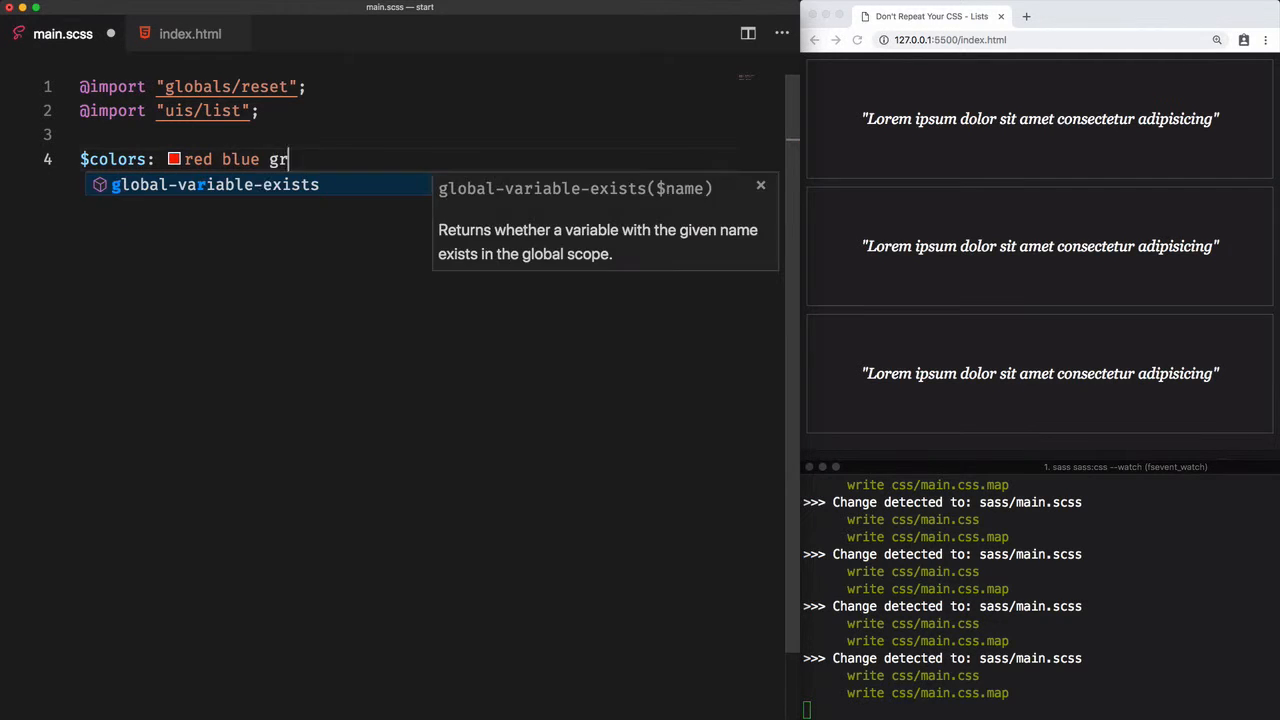
{"action": "type", "text": "een;"}
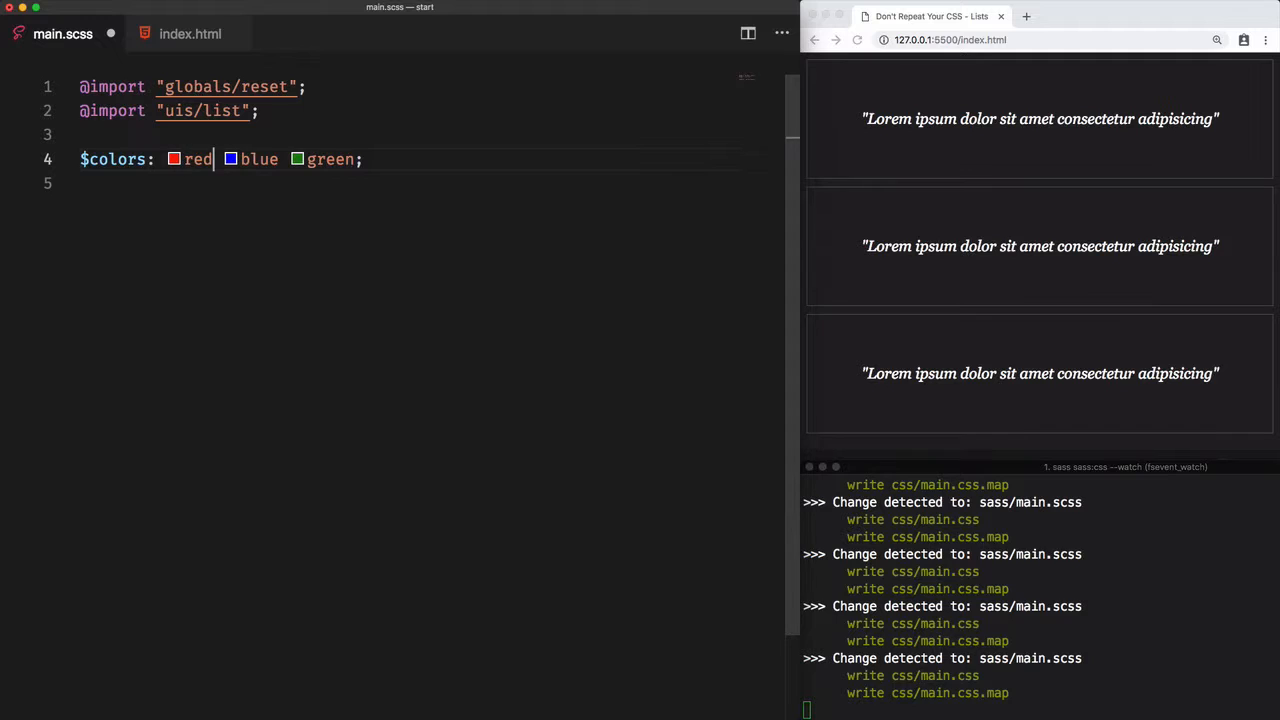
Step: Try mixed values (FALSE, TRUE, 55), then settle $colors as red, blue, green comma-separated
{"action": "type", "text": ","}
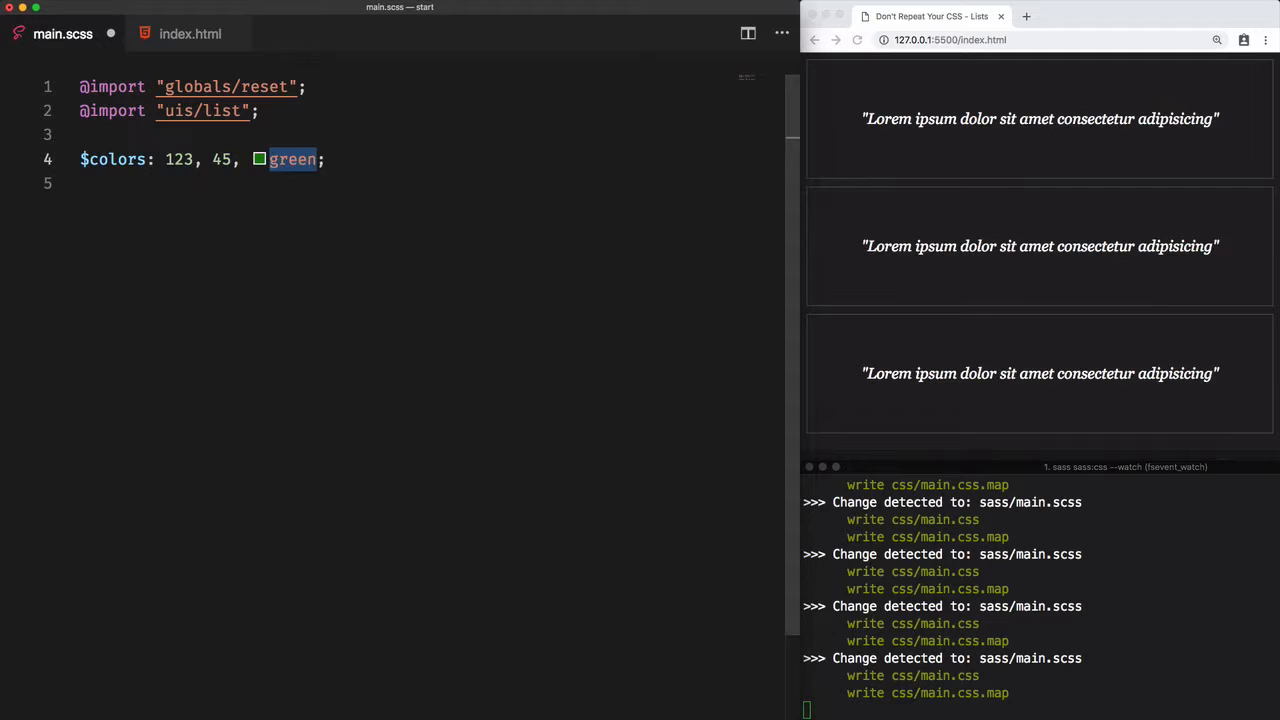
{"action": "type", "text": "FALSE, TRUE, 55"}
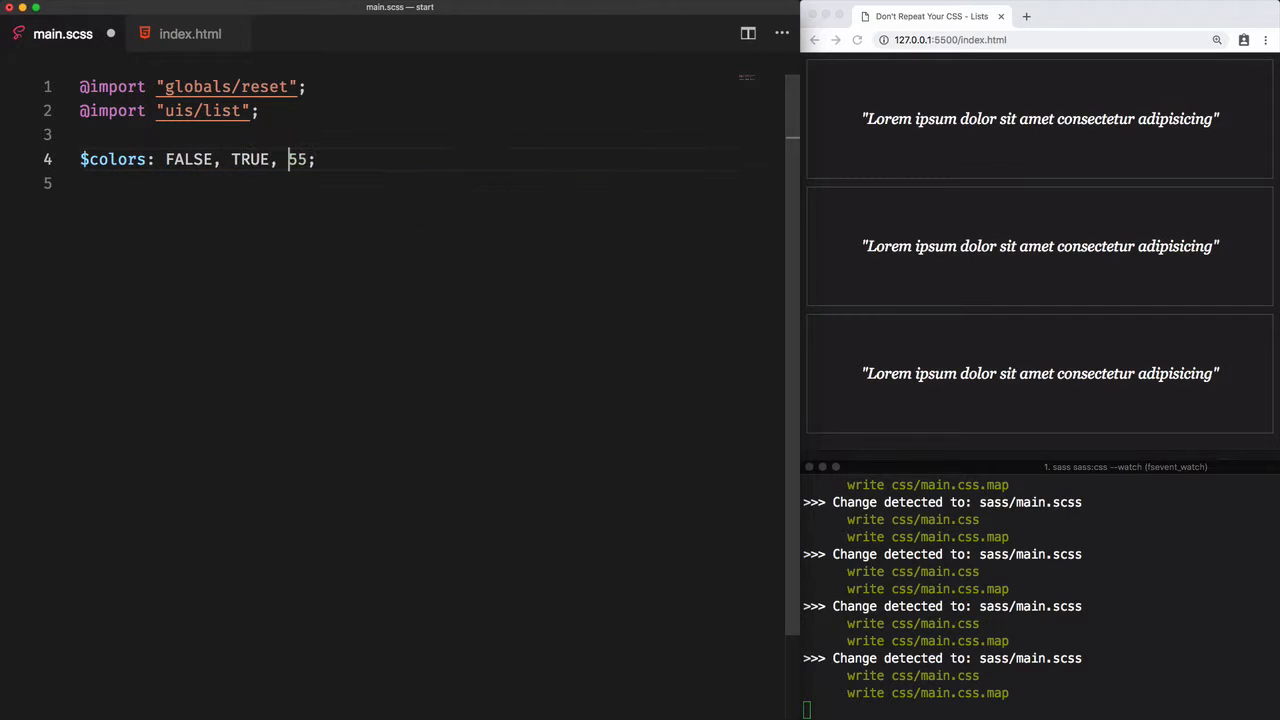
{"action": "type", "text": "FALSE"}
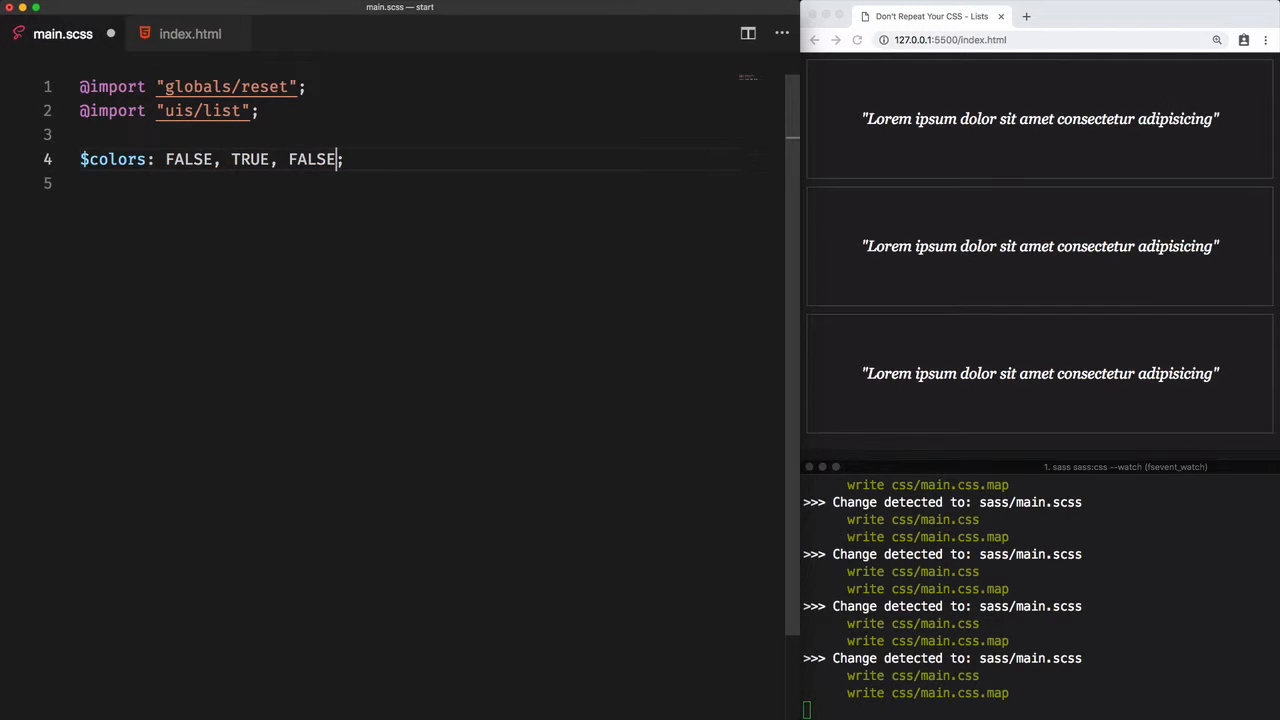
{"action": "type", "text": "red, blue, green"}
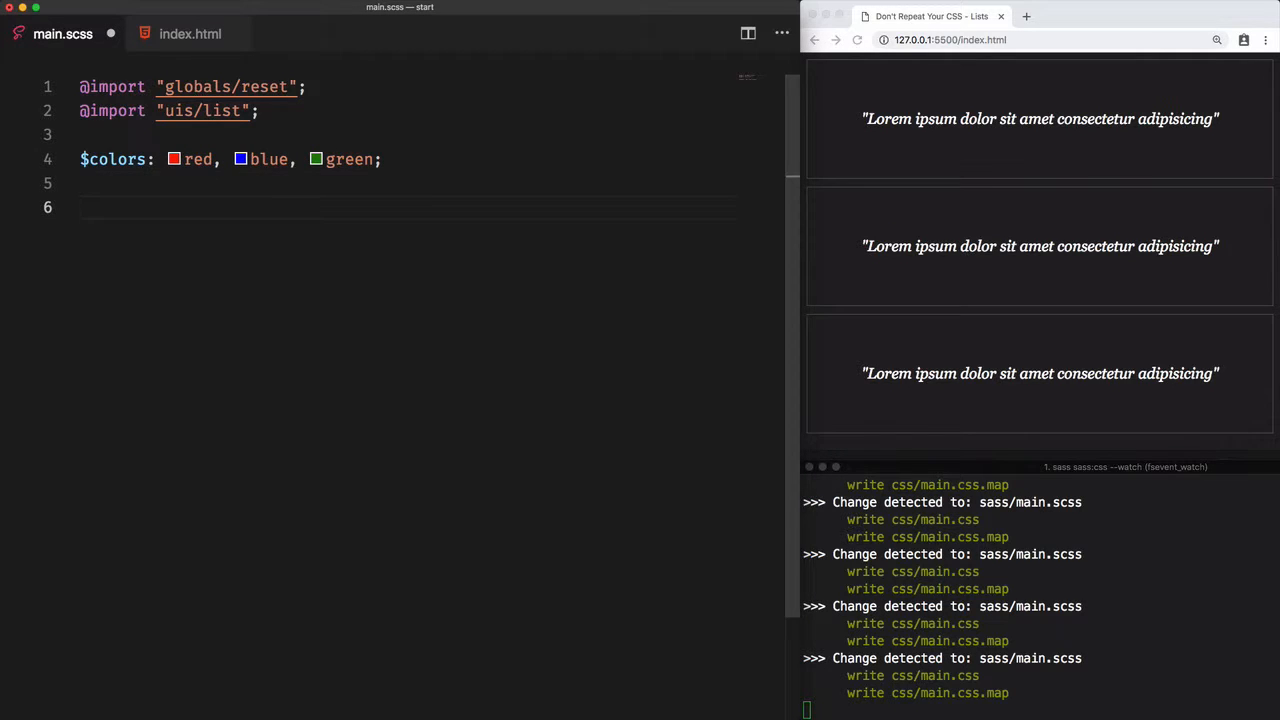
{"action": "type", "text": "@debug ()"}
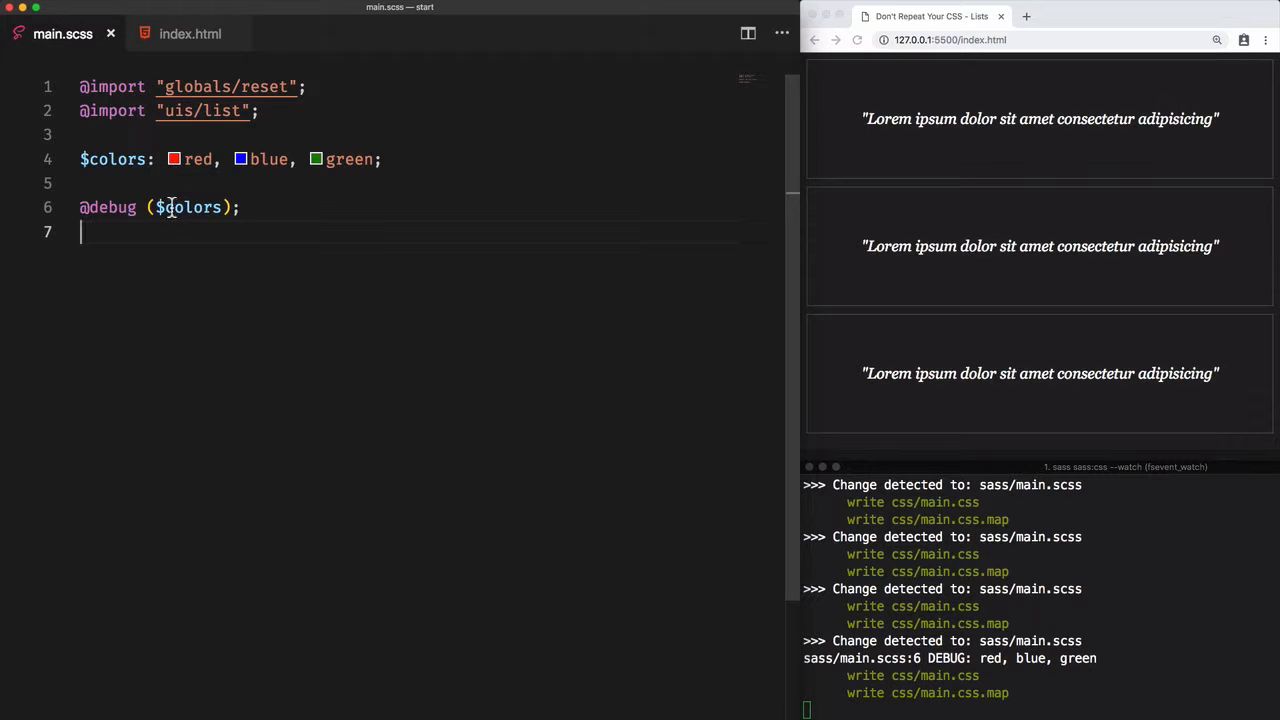
{"action": "type", "text": "length("}
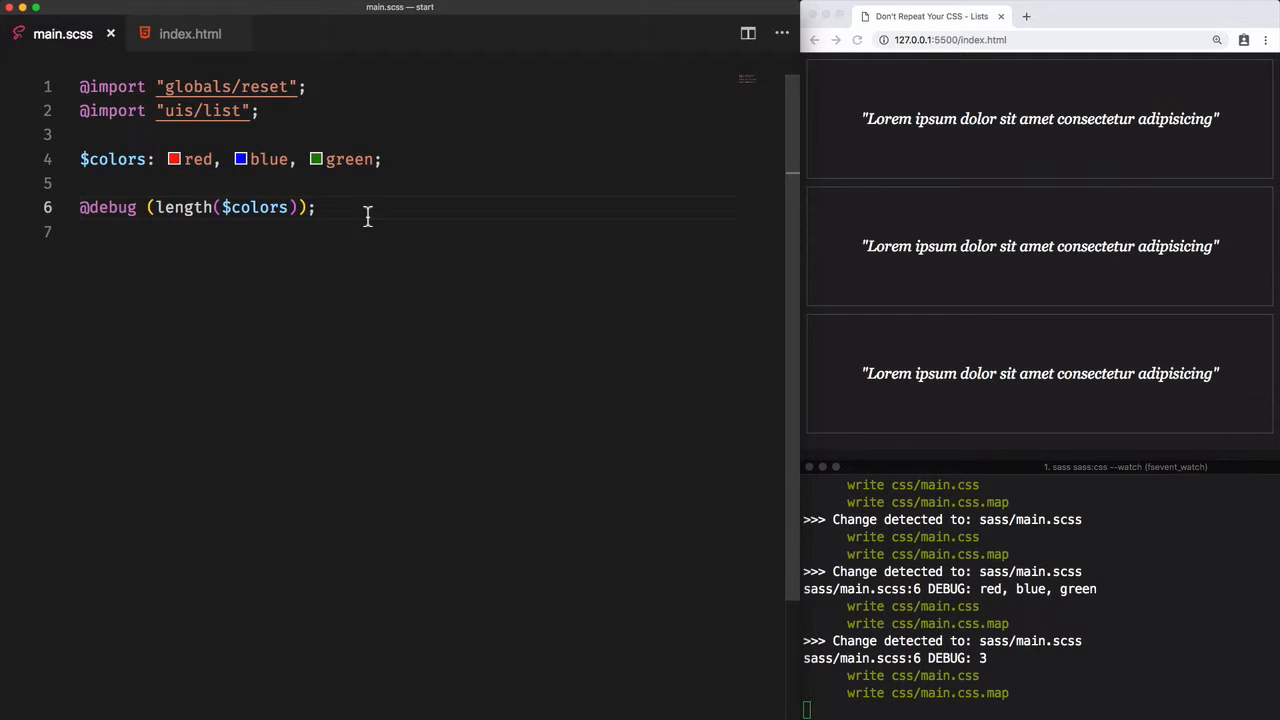
{"action": "mouse_move", "coordinate": [252, 206]}
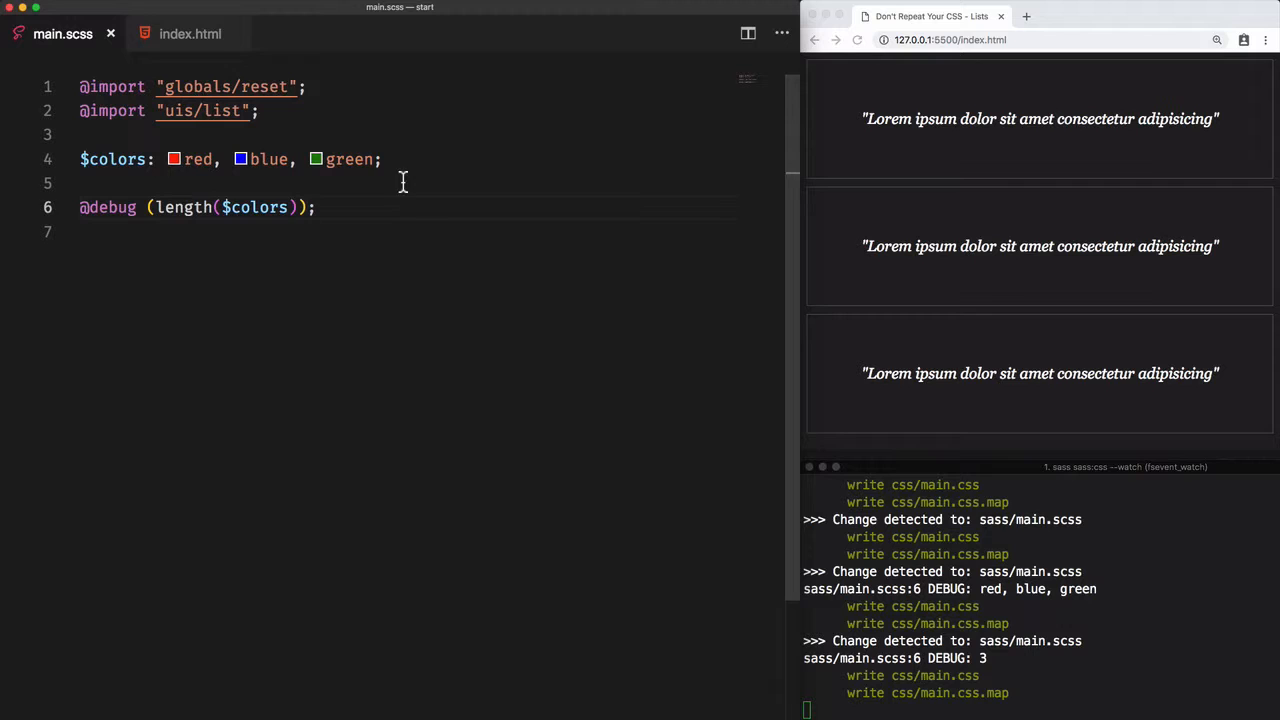
{"action": "type", "text": ", pink"}
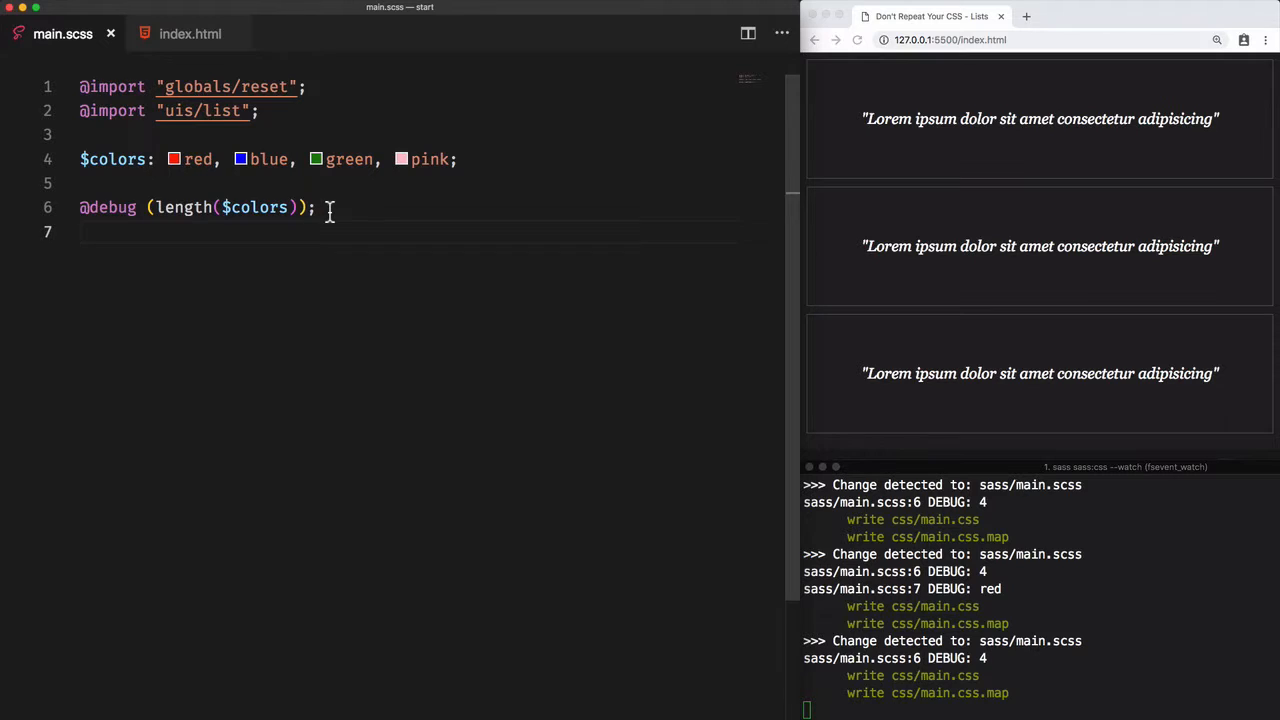
{"action": "type", "text": "@debug (nth($colors));"}
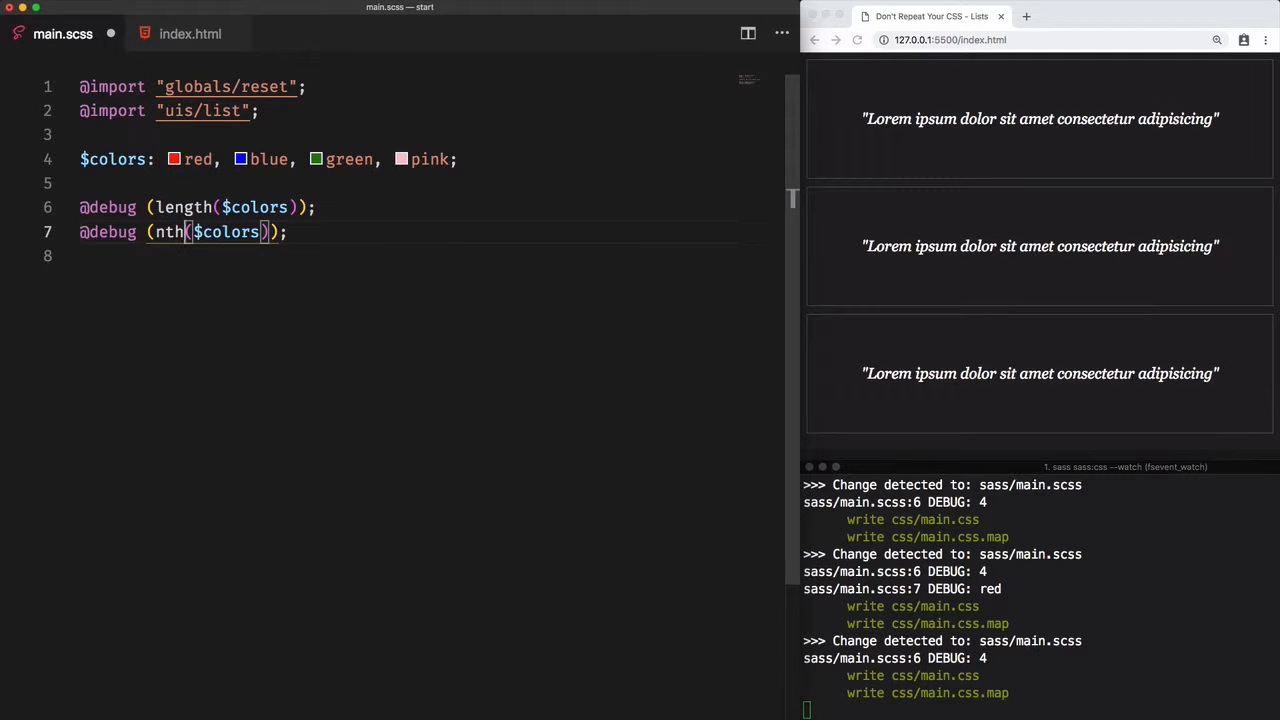
{"action": "mouse_move", "coordinate": [224, 184]}
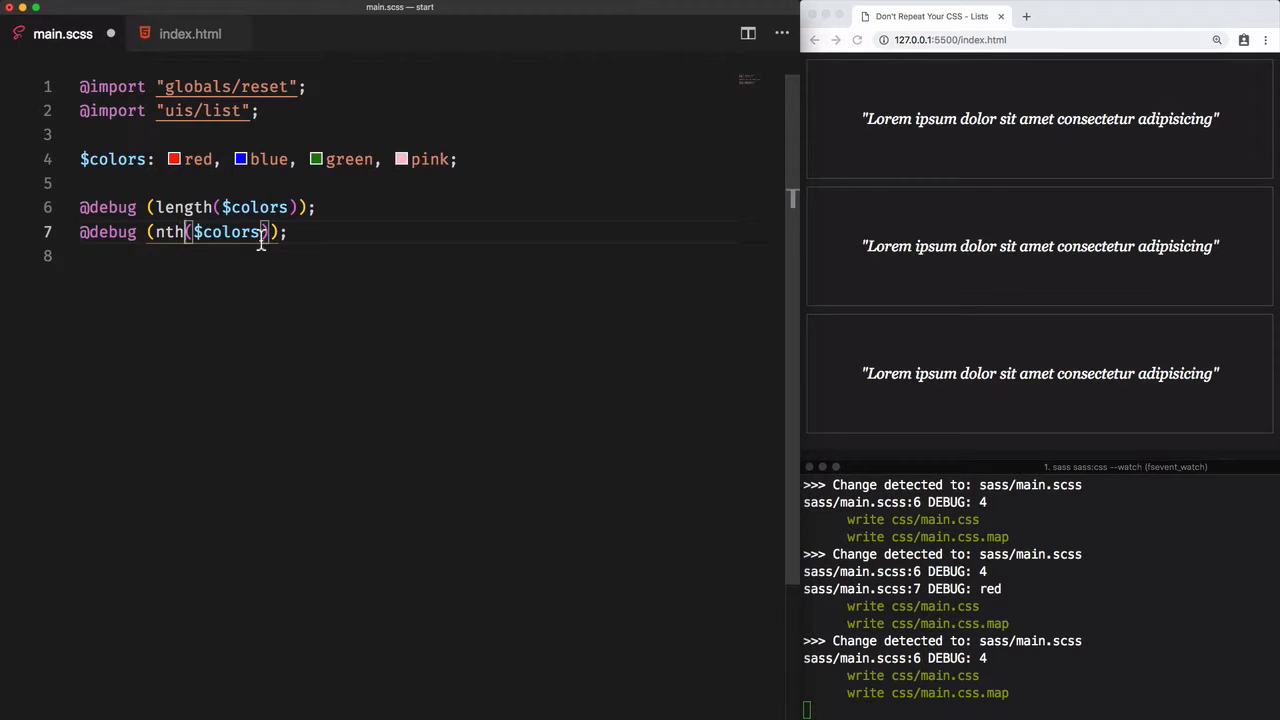
{"action": "type", "text": ", 1"}
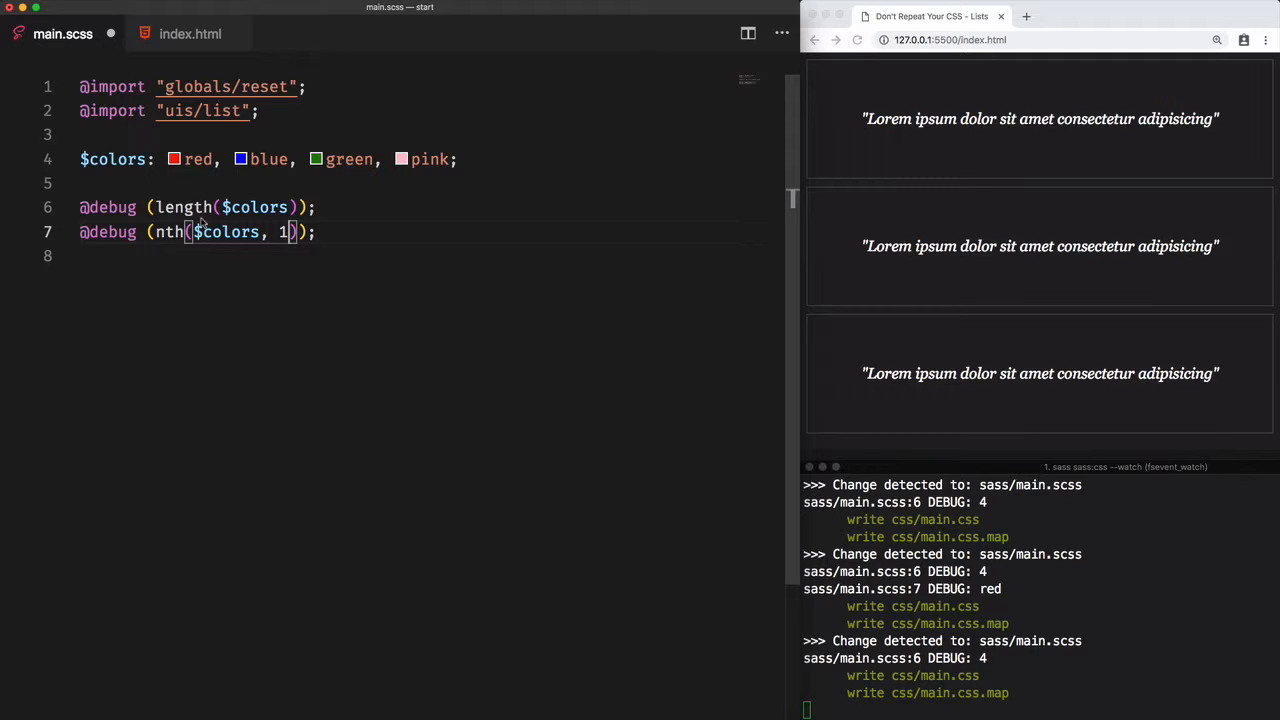
{"action": "type", "text": "0"}
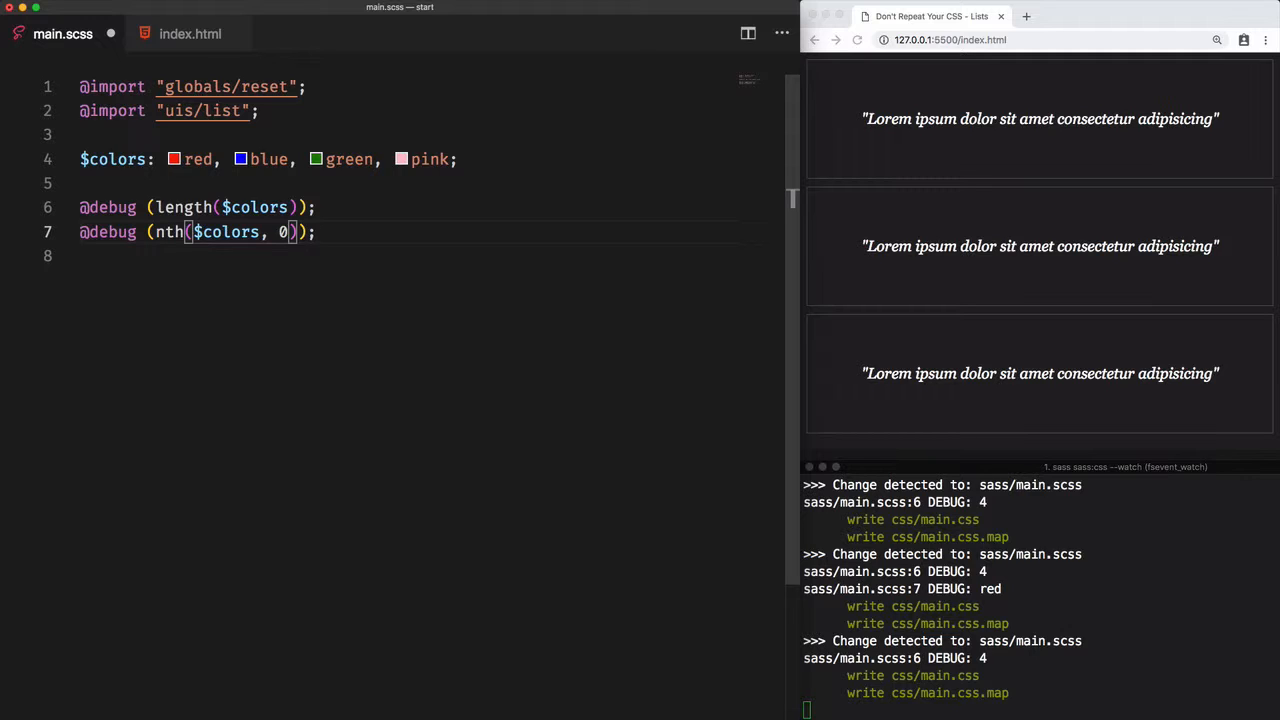
{"action": "type", "text": "1"}
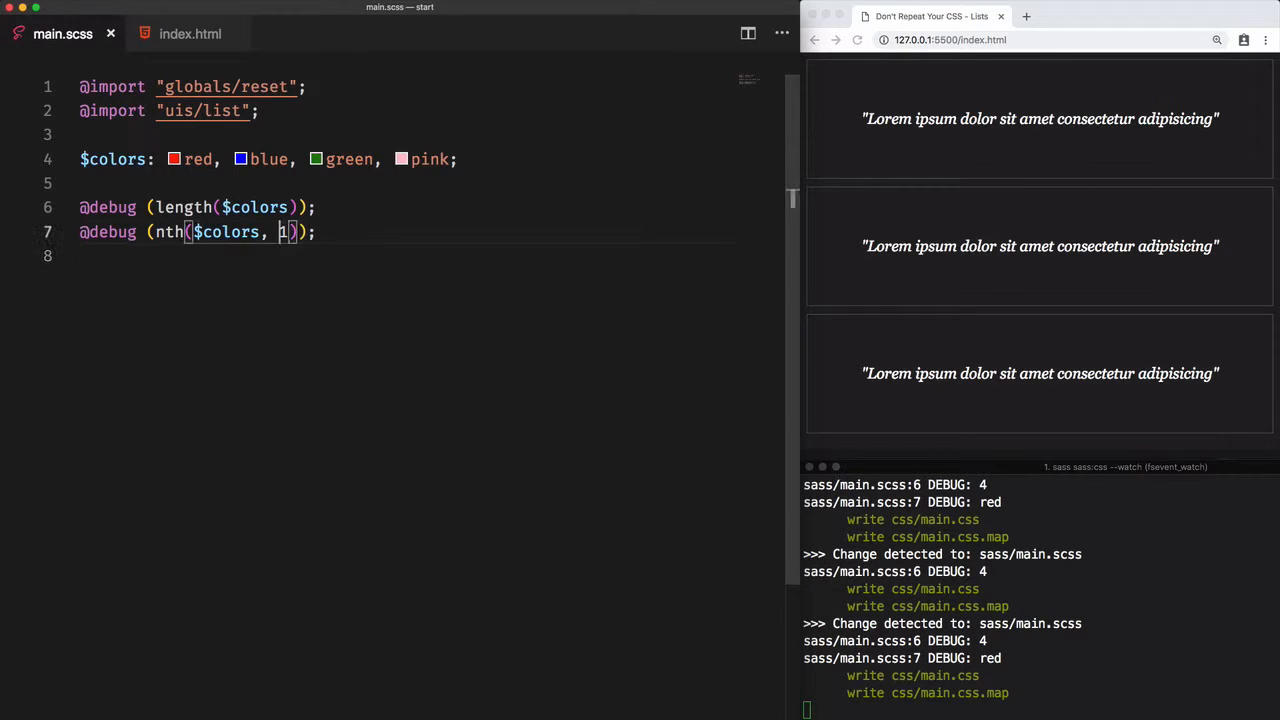
{"action": "type", "text": "2"}
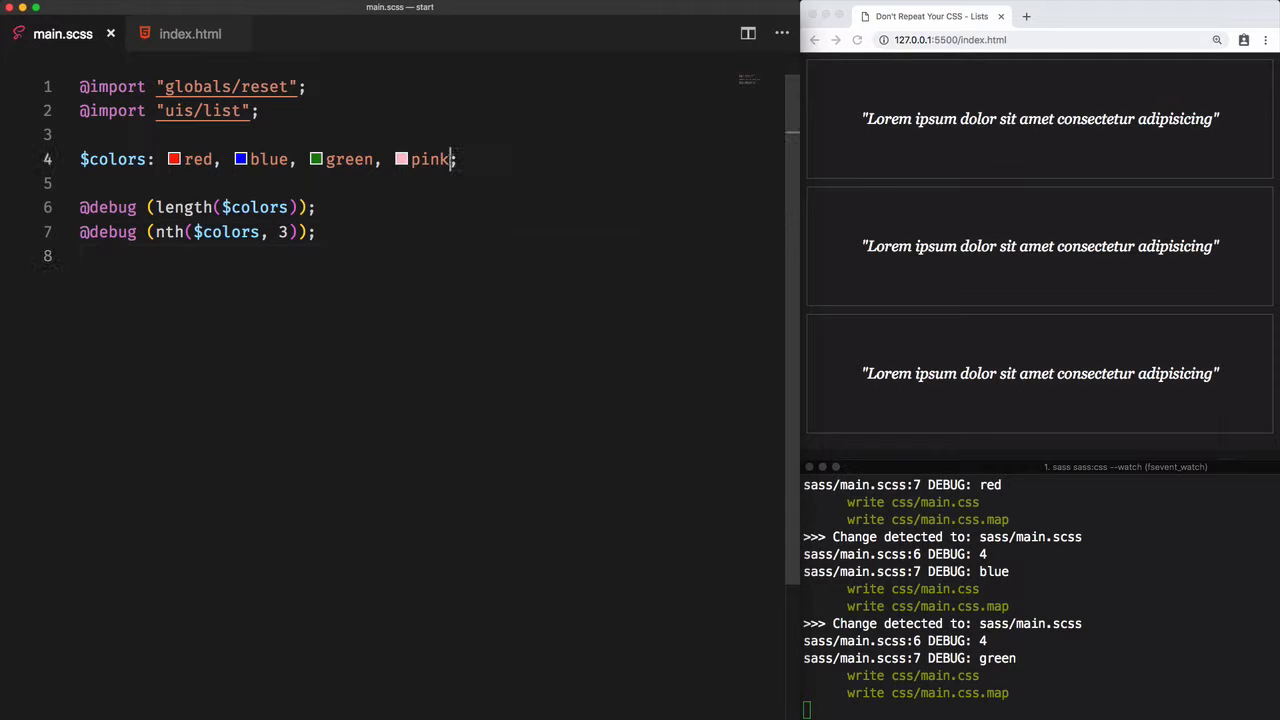
Step: Add brown to $colors, then select pink and brown to trim the list back to three
{"action": "type", "text": ", brown"}
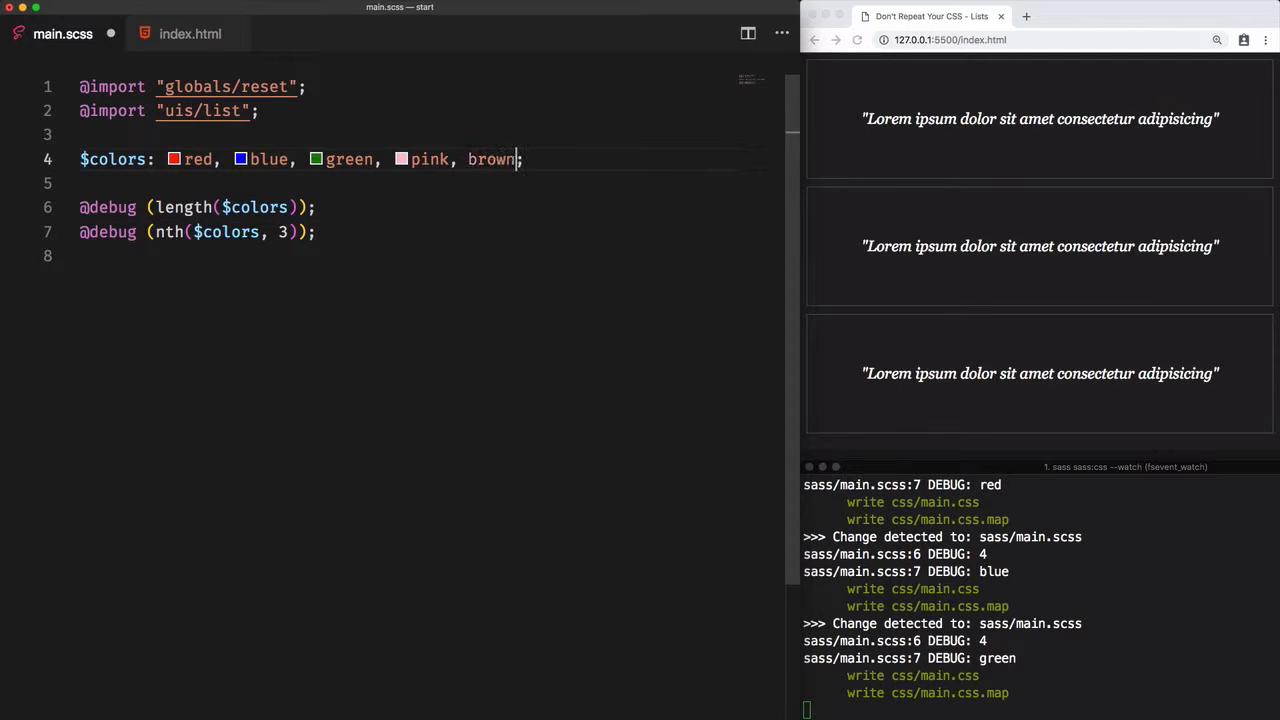
{"action": "left_click_drag", "start_coordinate": [372, 160], "coordinate": [478, 160]}
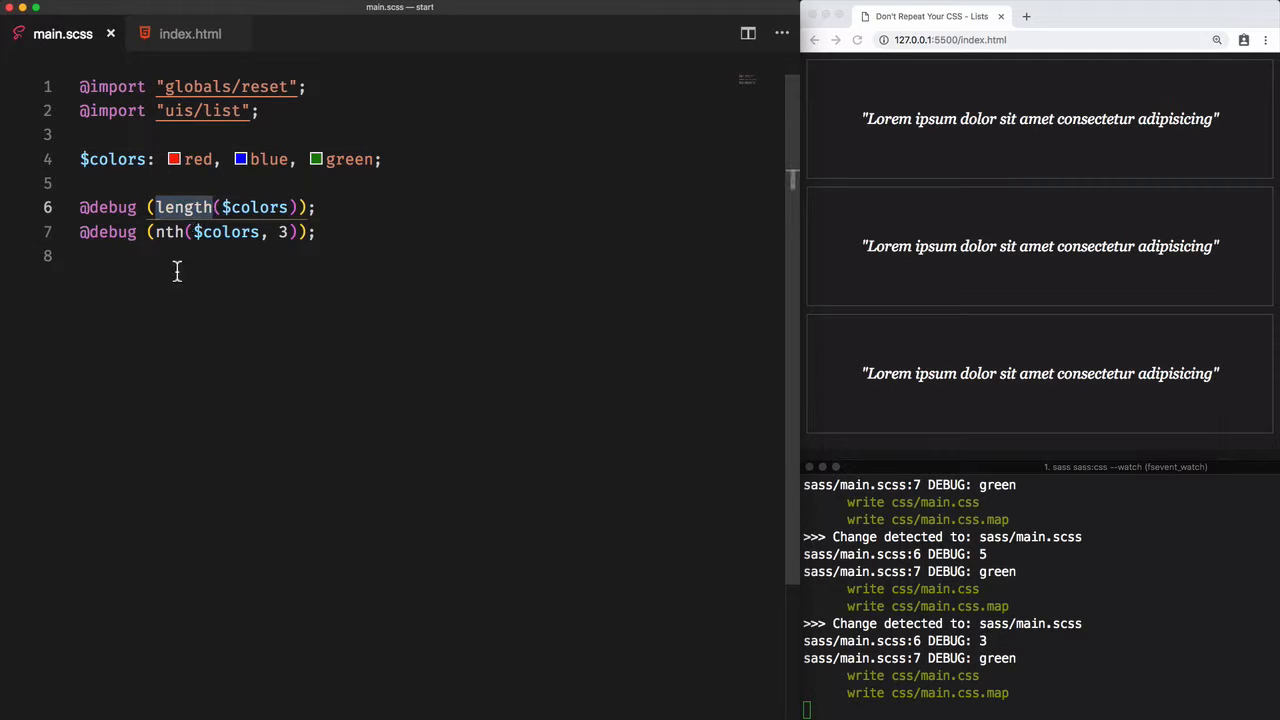
Step: In index.html add bg-pattern to all three item divs, then return to _list.scss
{"action": "double_click", "coordinate": [168, 232]}
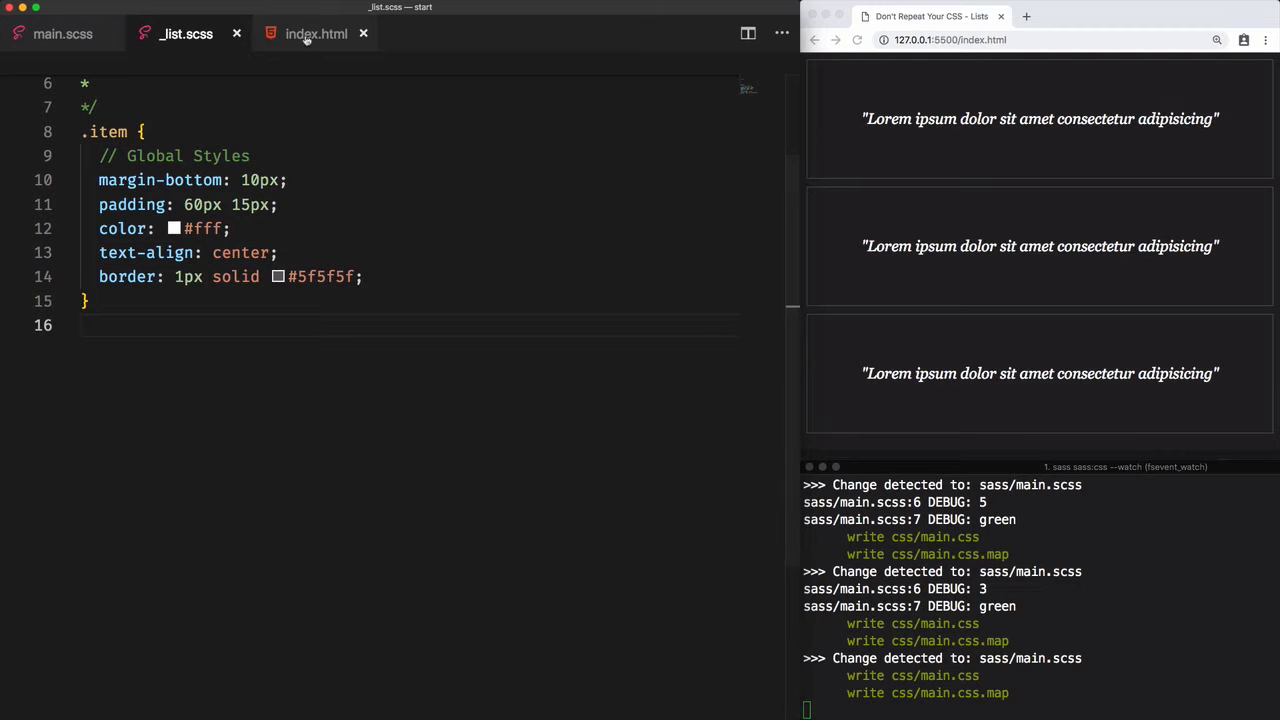
{"action": "left_click", "coordinate": [316, 32]}
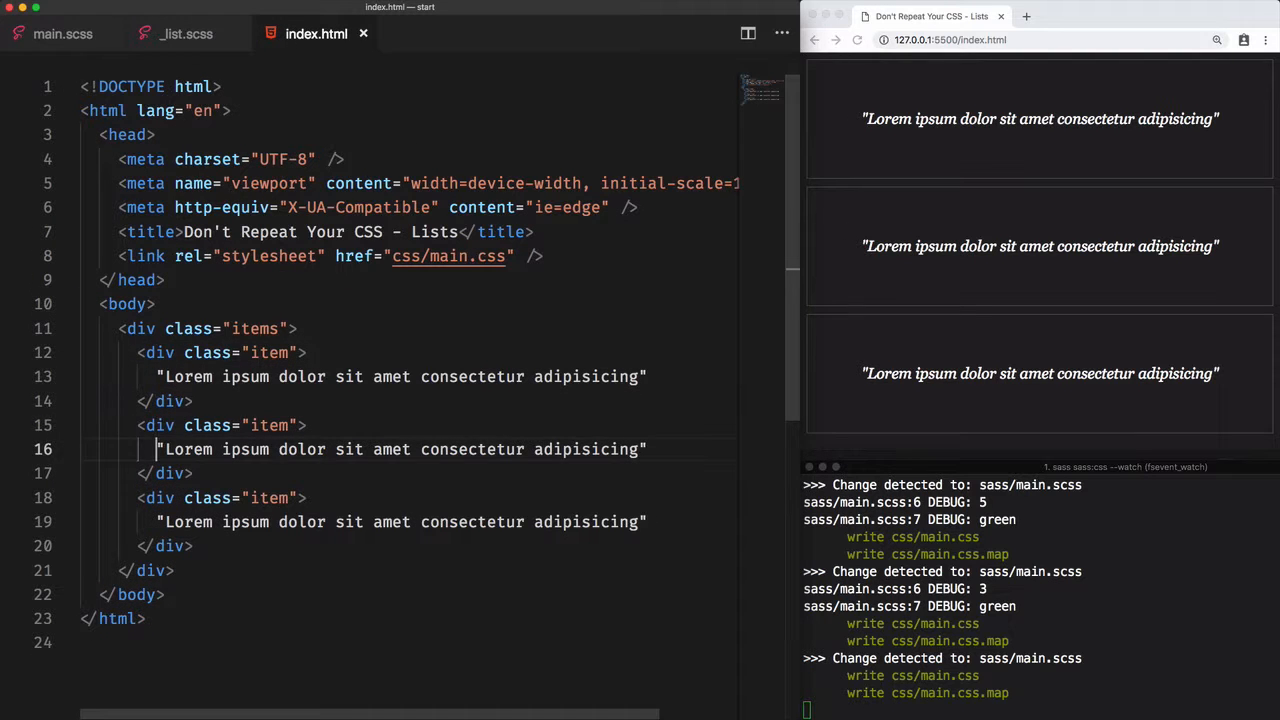
{"action": "double_click", "coordinate": [270, 352]}
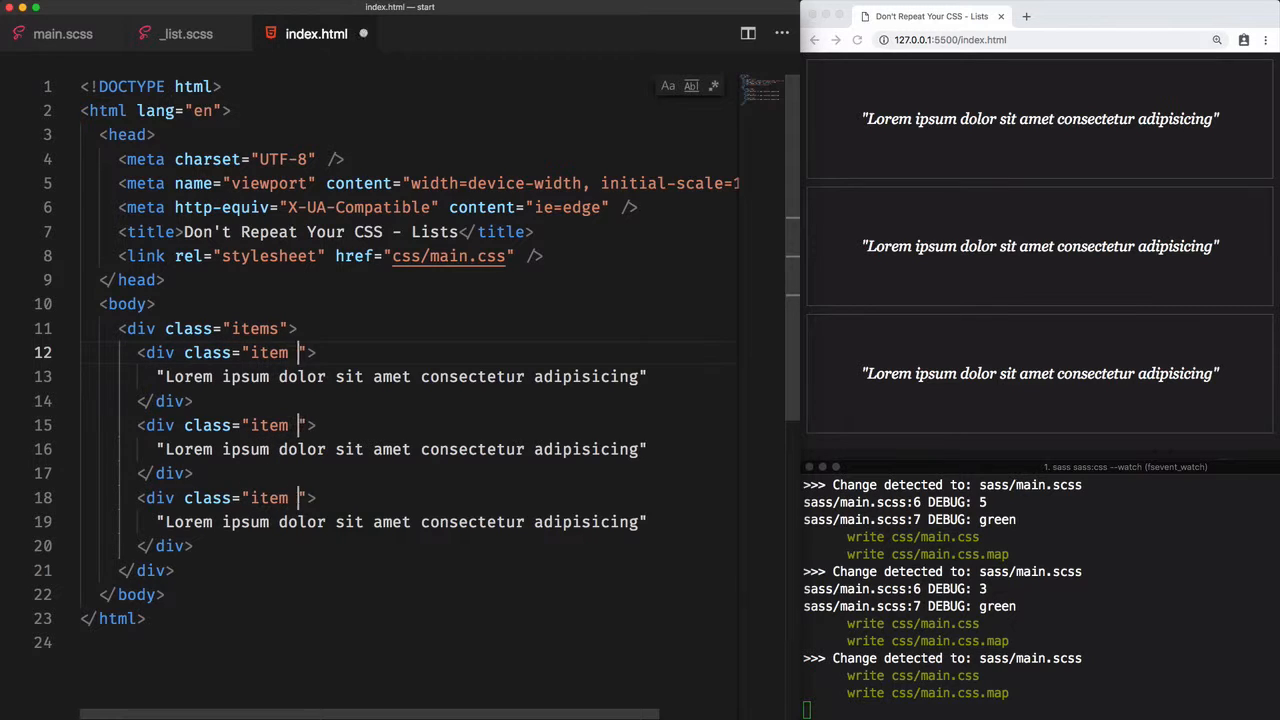
{"action": "type", "text": "bg-pattern"}
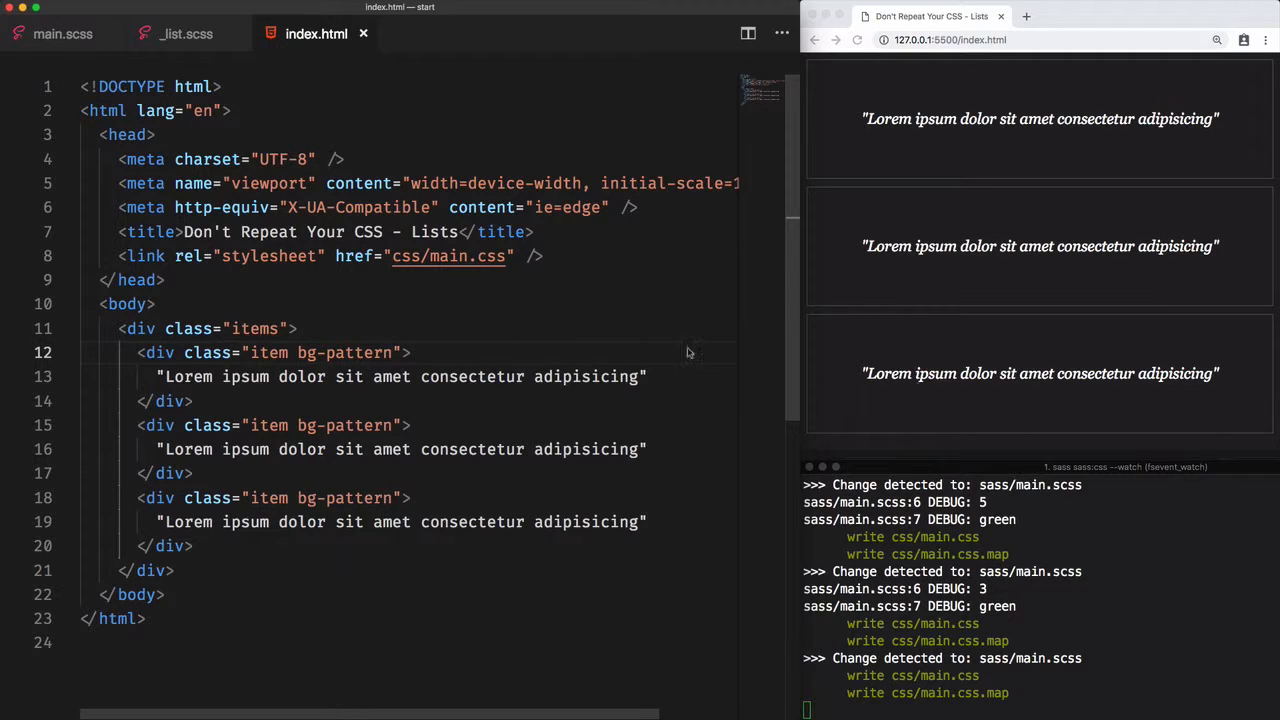
{"action": "left_click", "coordinate": [748, 32]}
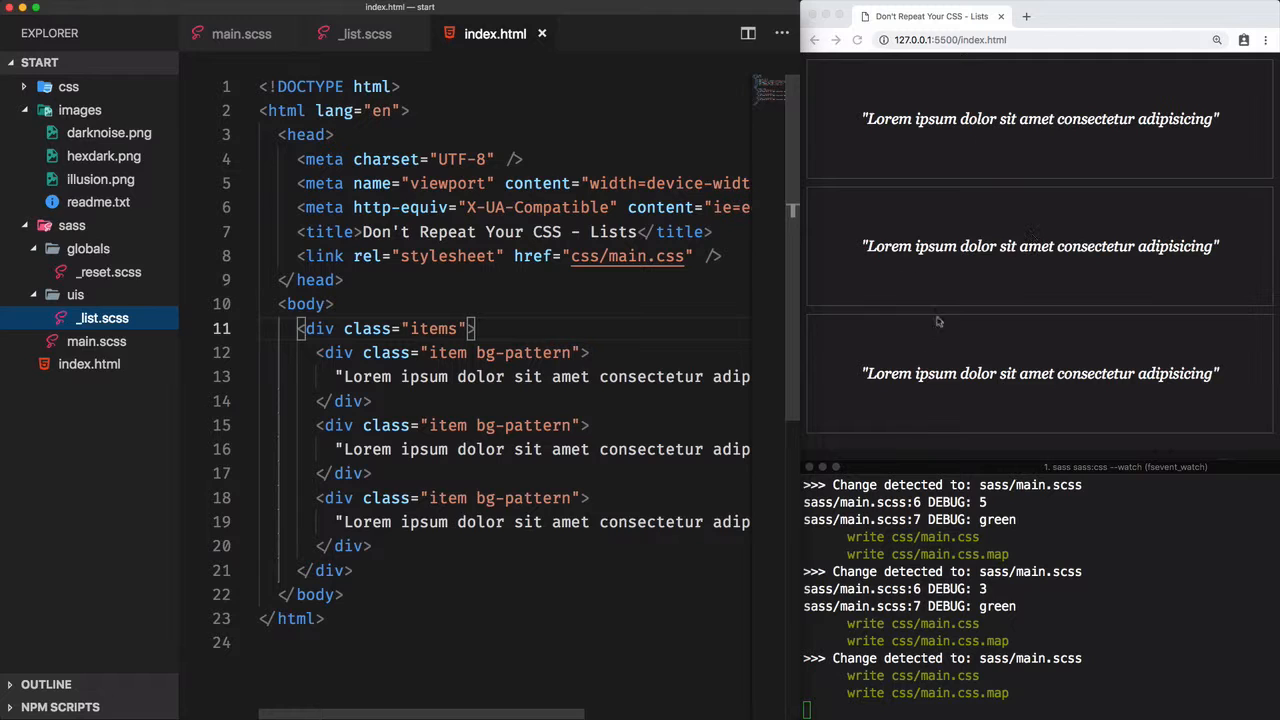
{"action": "left_click", "coordinate": [364, 32]}
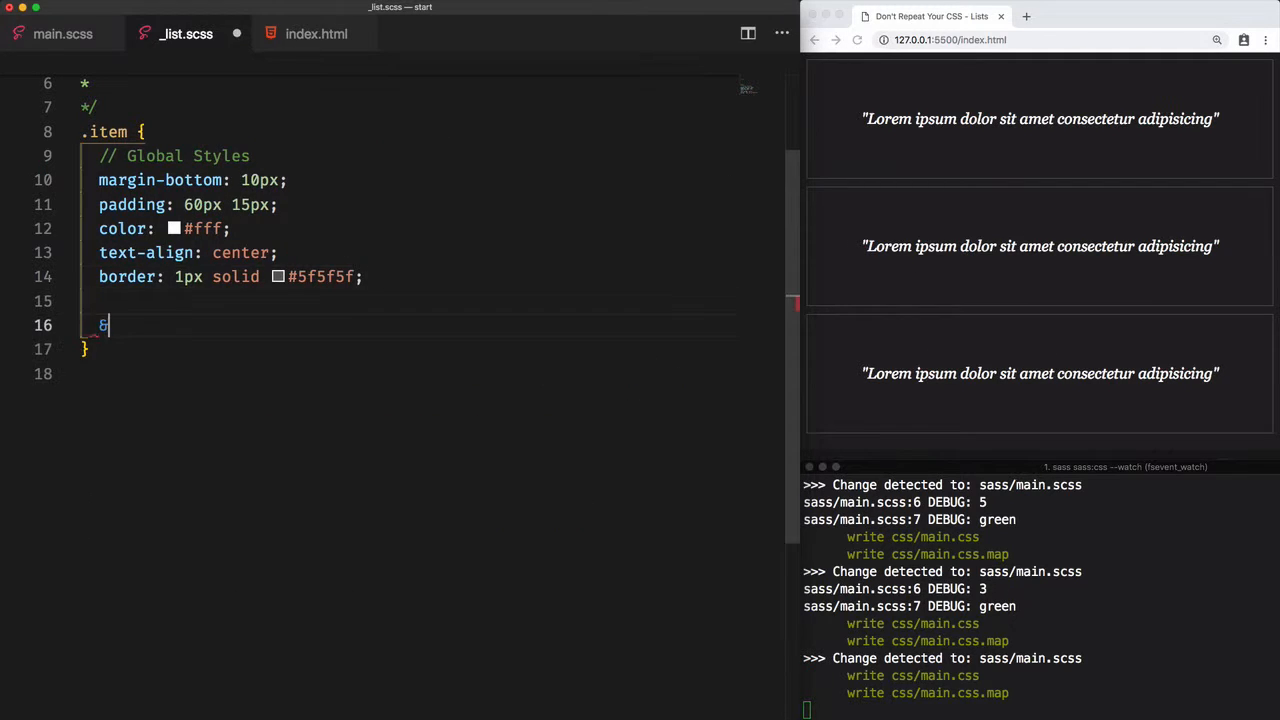
Step: Write &.bg-pattern with background-image url rules, undoing duplicated nth-child blocks and using illusion.png
{"action": "type", "text": ".bg-pattern {"}
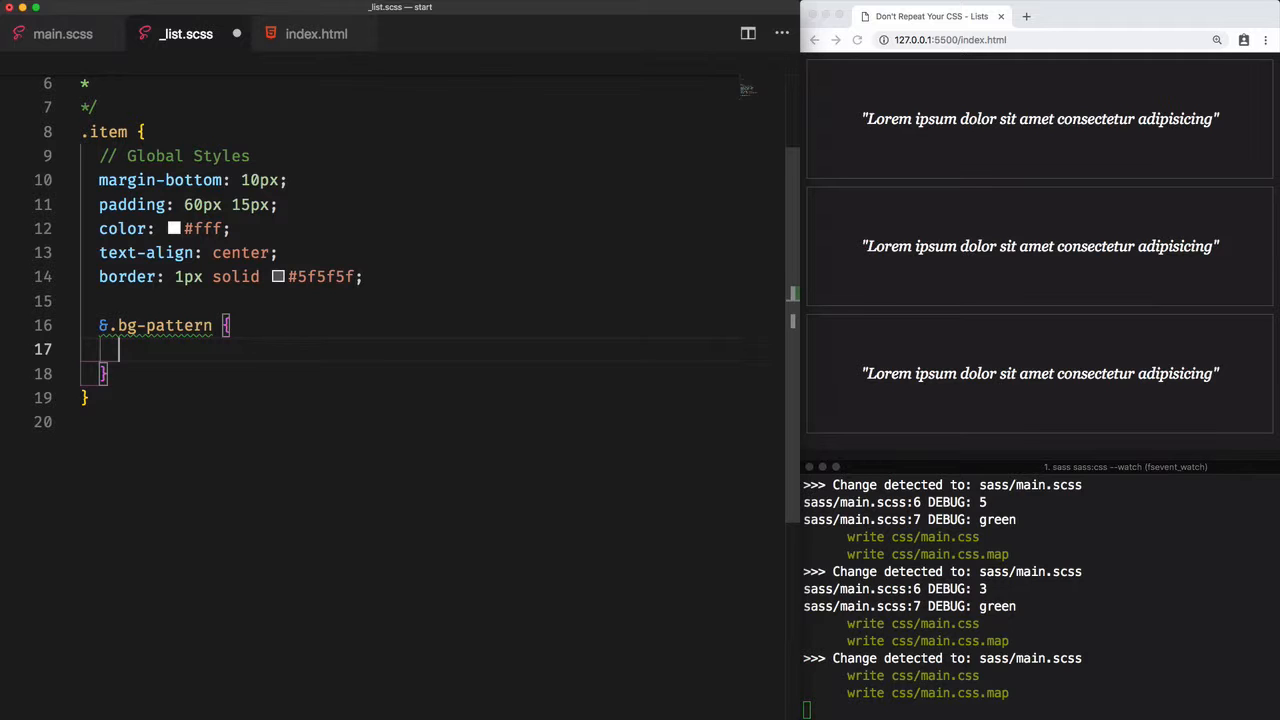
{"action": "type", "text": "&:nth-child(1) {"}
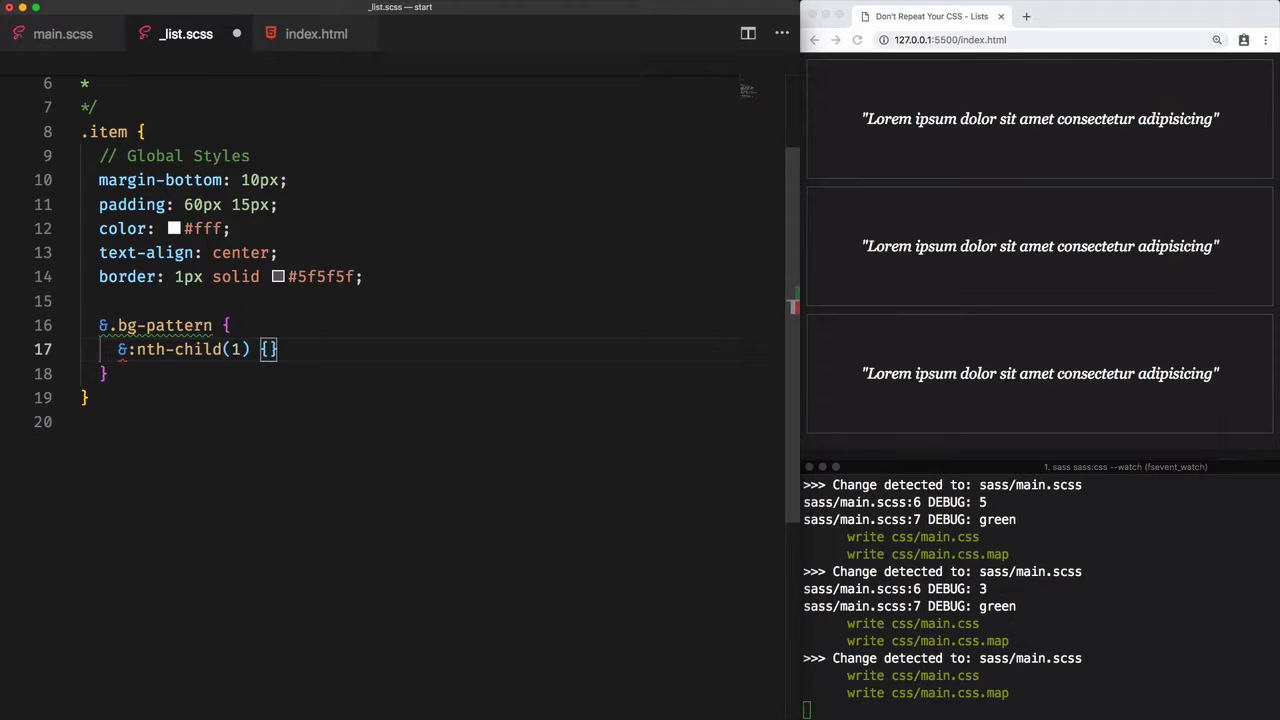
{"action": "type", "text": "background-image: url(../../images/darknoise.png);"}
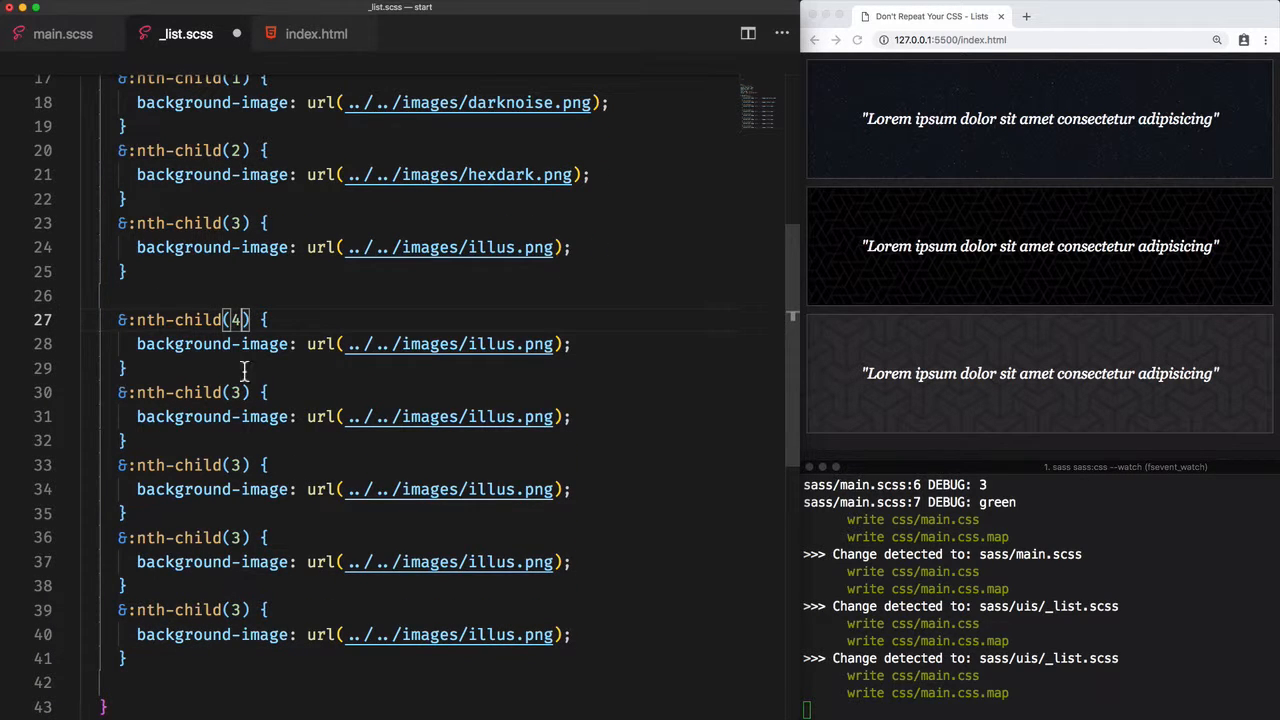
{"action": "key", "text": "Backspace"}
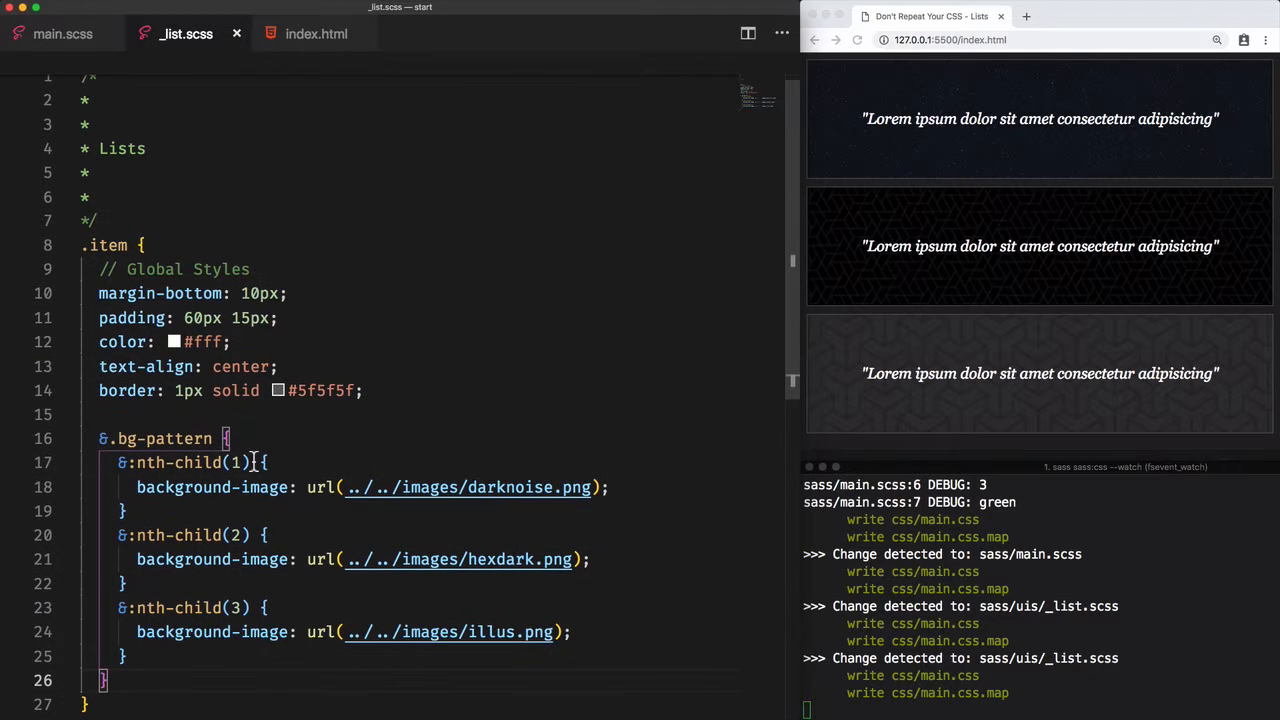
{"action": "scroll", "scroll_direction": "down", "scroll_amount": 3}
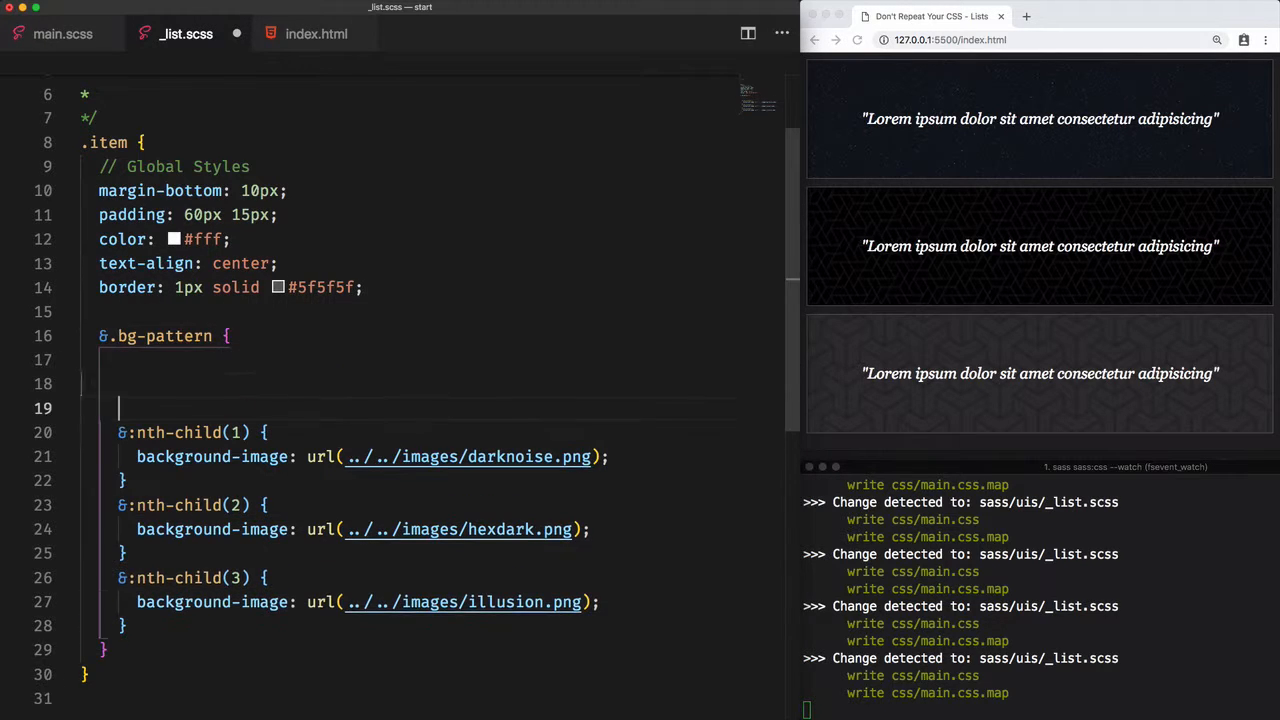
Step: Declare $bg-patterns: "darknoise.png", "hexdark.png", "illusion.png"; inside &.bg-pattern
{"action": "type", "text": "$bg-patte"}
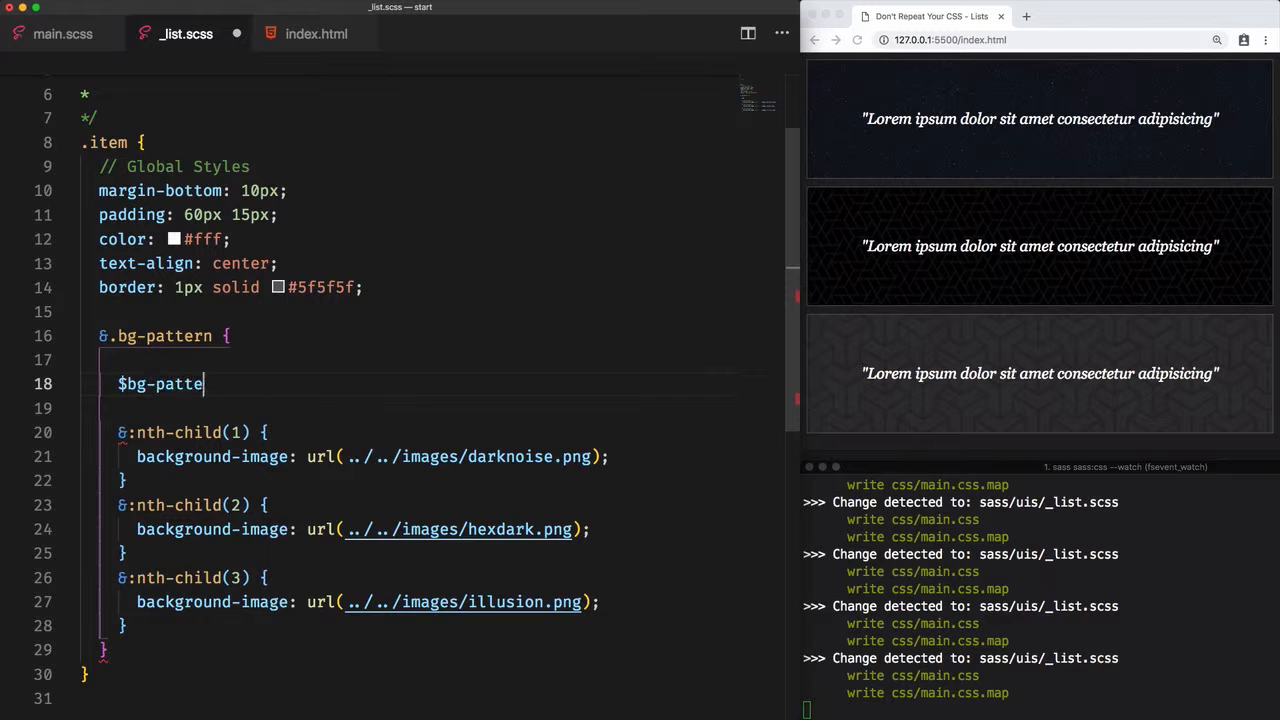
{"action": "type", "text": "rns: \"d"}
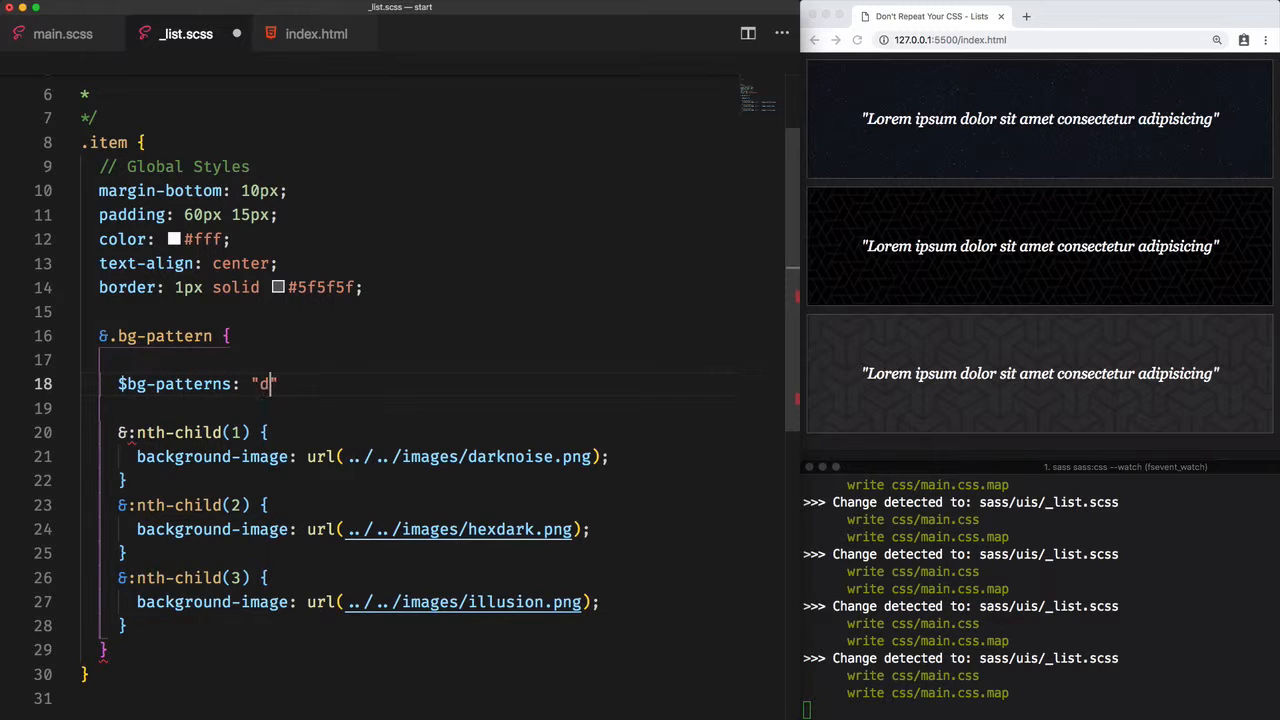
{"action": "type", "text": "arknoise.png\", \"hexdark"}
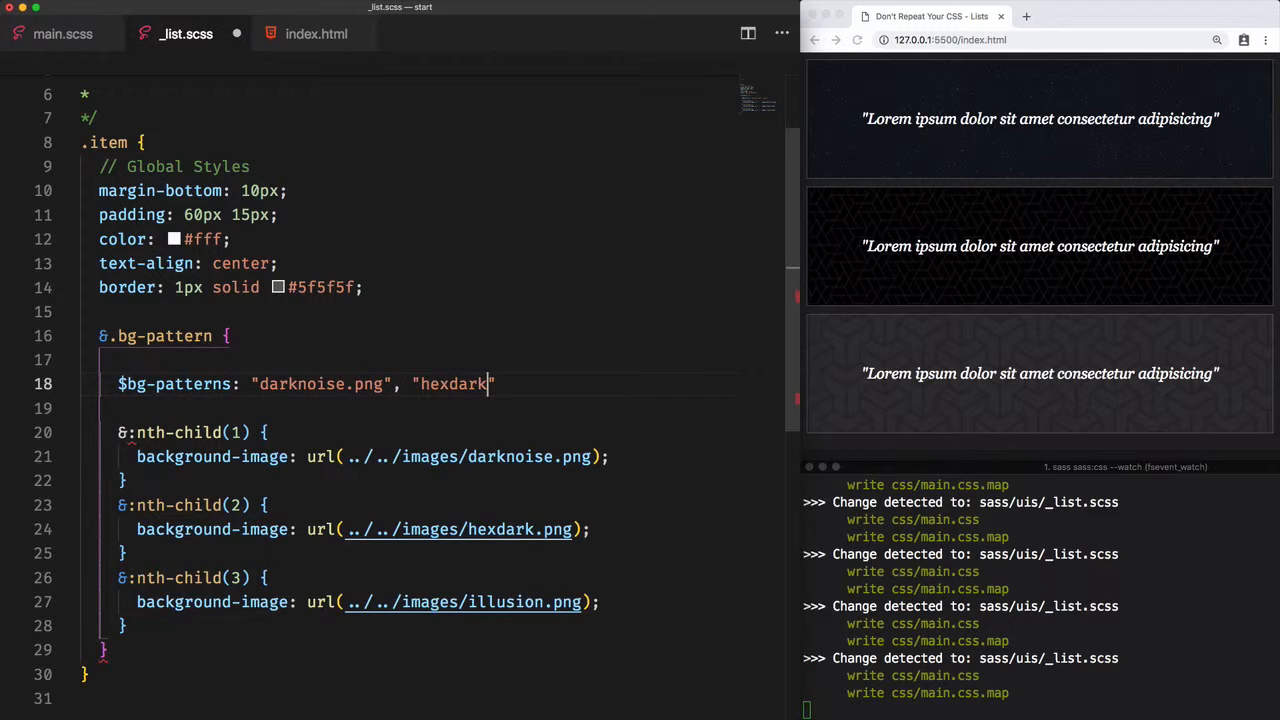
{"action": "type", "text": ".png\", \"illusion."}
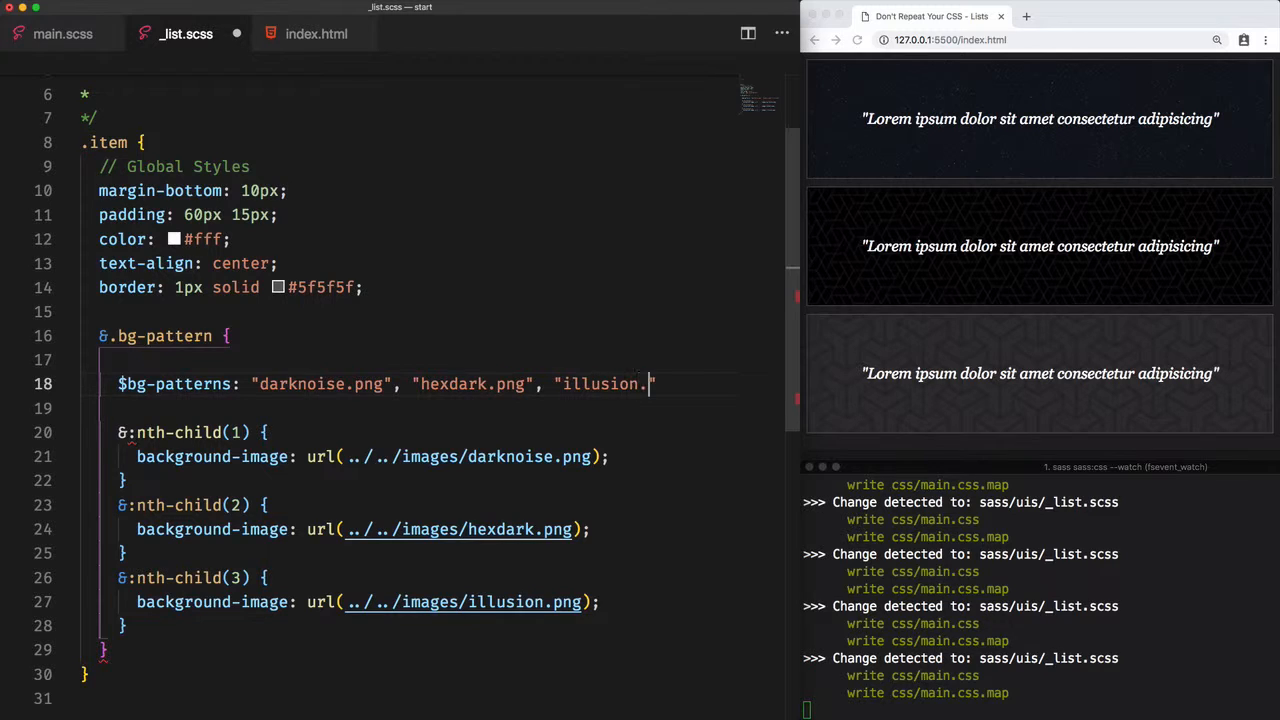
{"action": "type", "text": "png\";"}
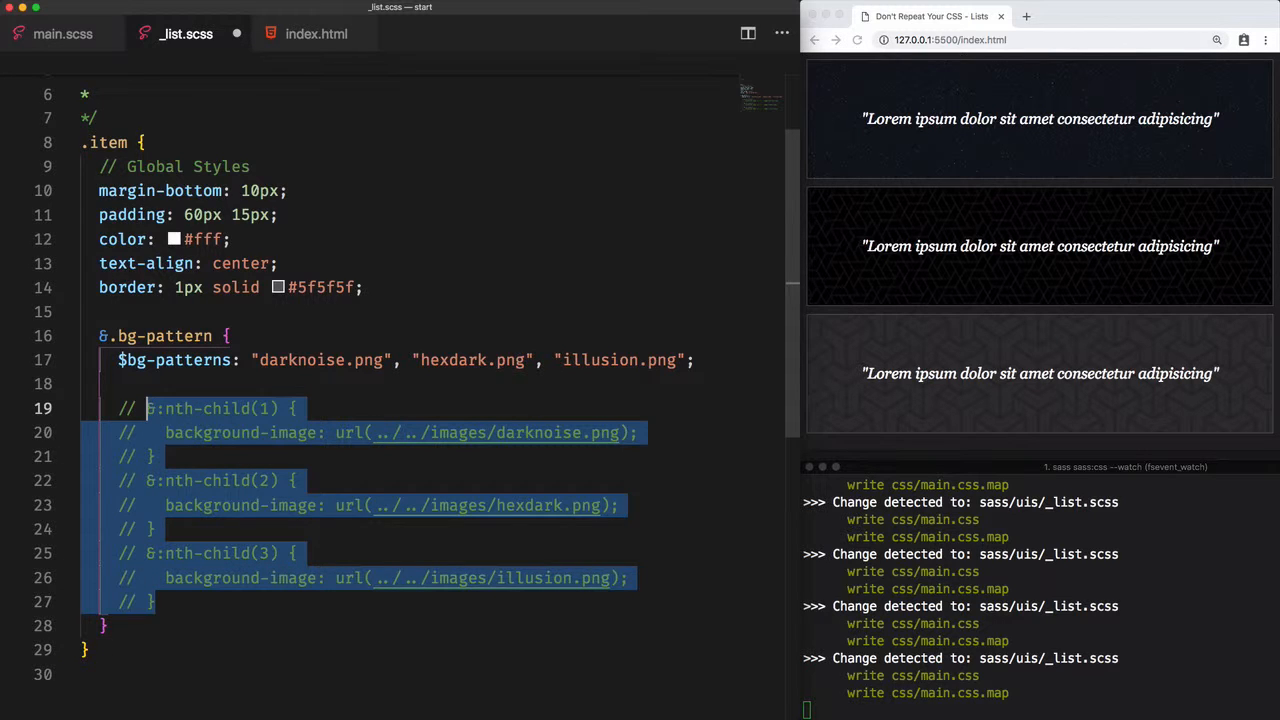
{"action": "type", "text": "@for"}
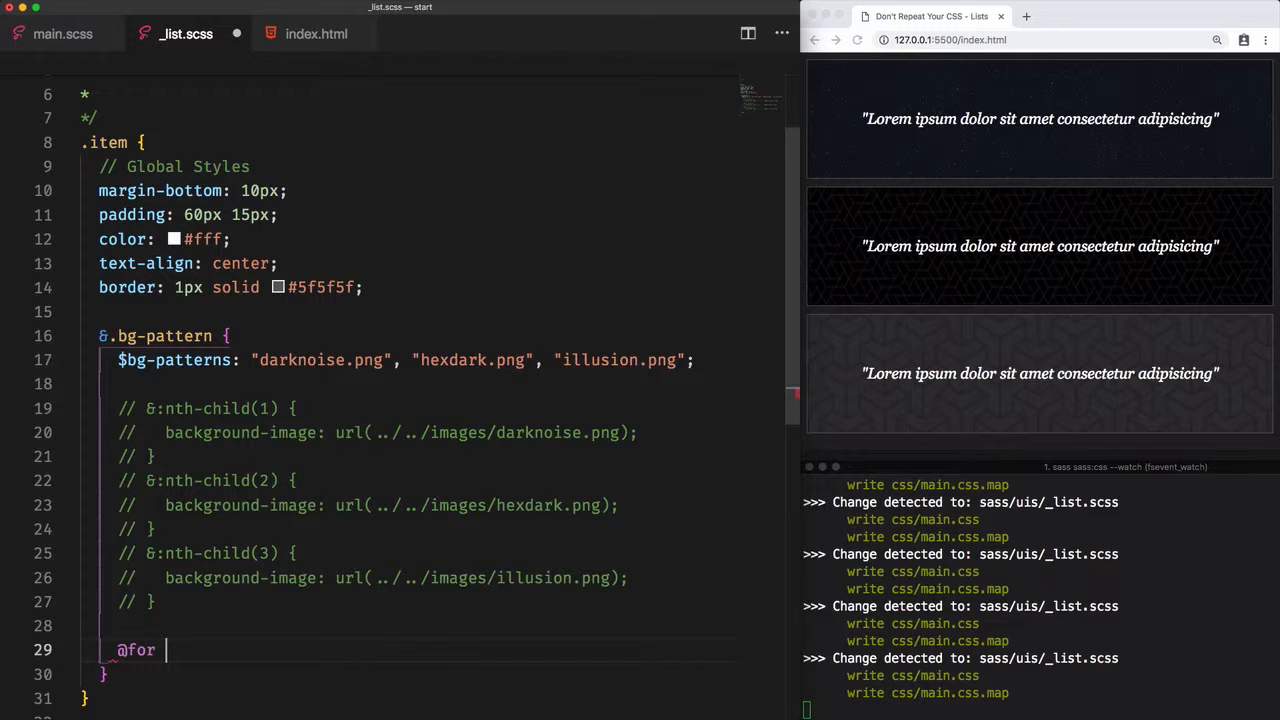
{"action": "type", "text": "$i"}
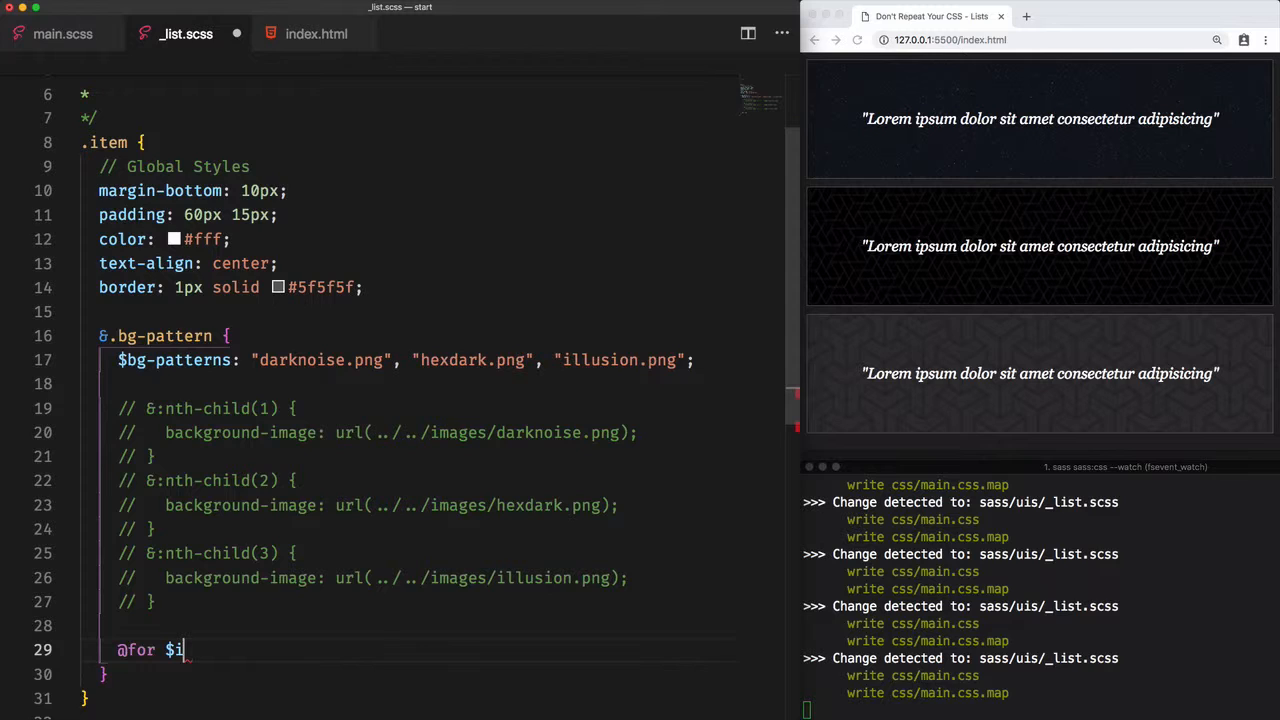
{"action": "type", "text": "from 1"}
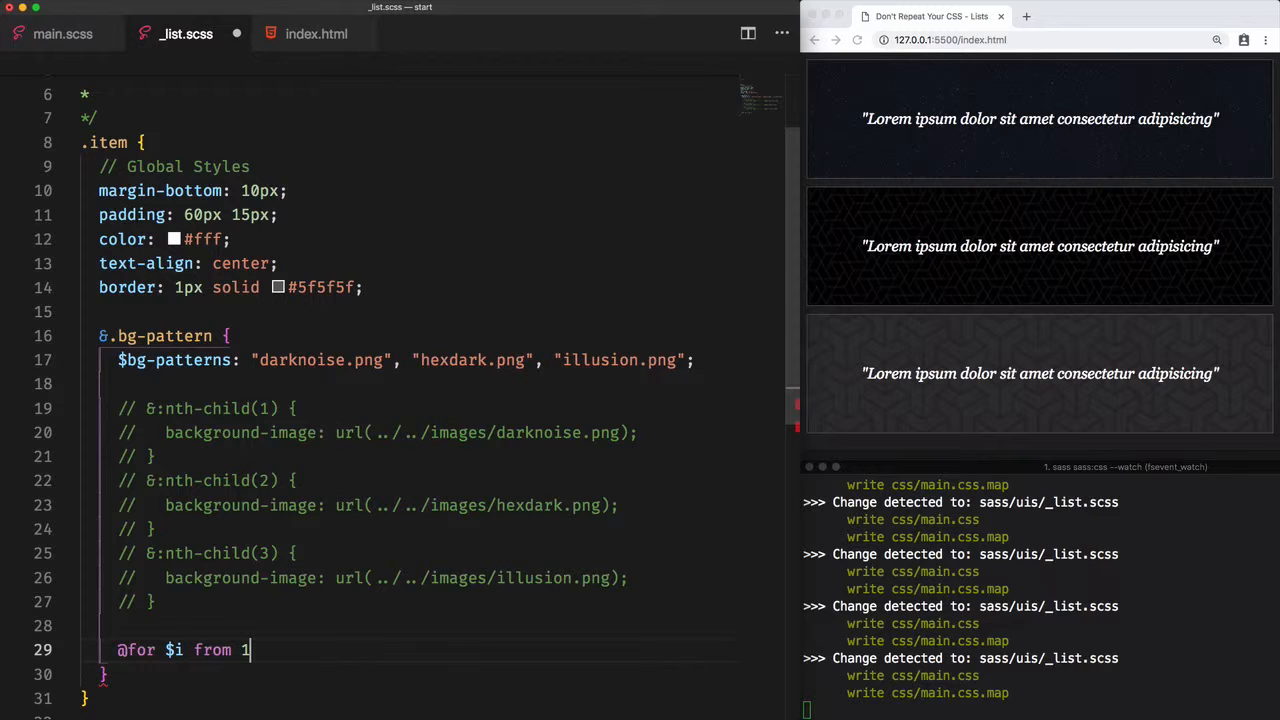
{"action": "type", "text": "through 3 {"}
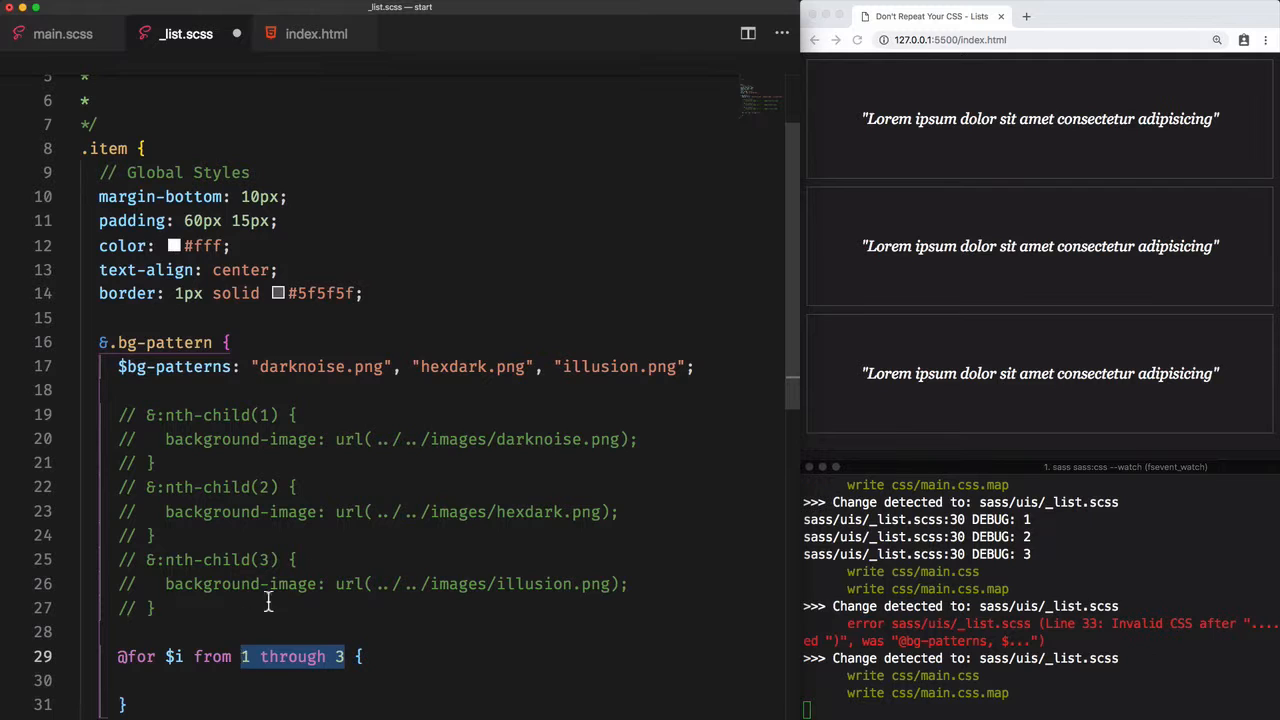
{"action": "left_click", "coordinate": [448, 366]}
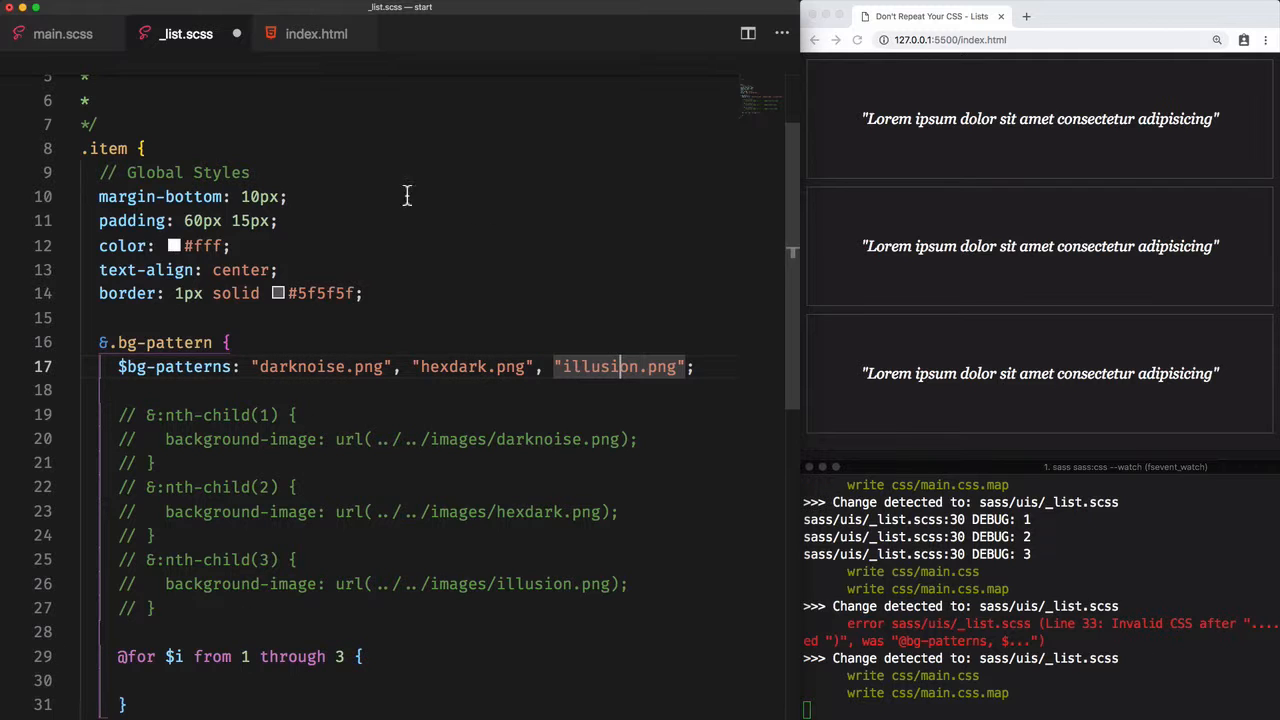
{"action": "left_click", "coordinate": [316, 32]}
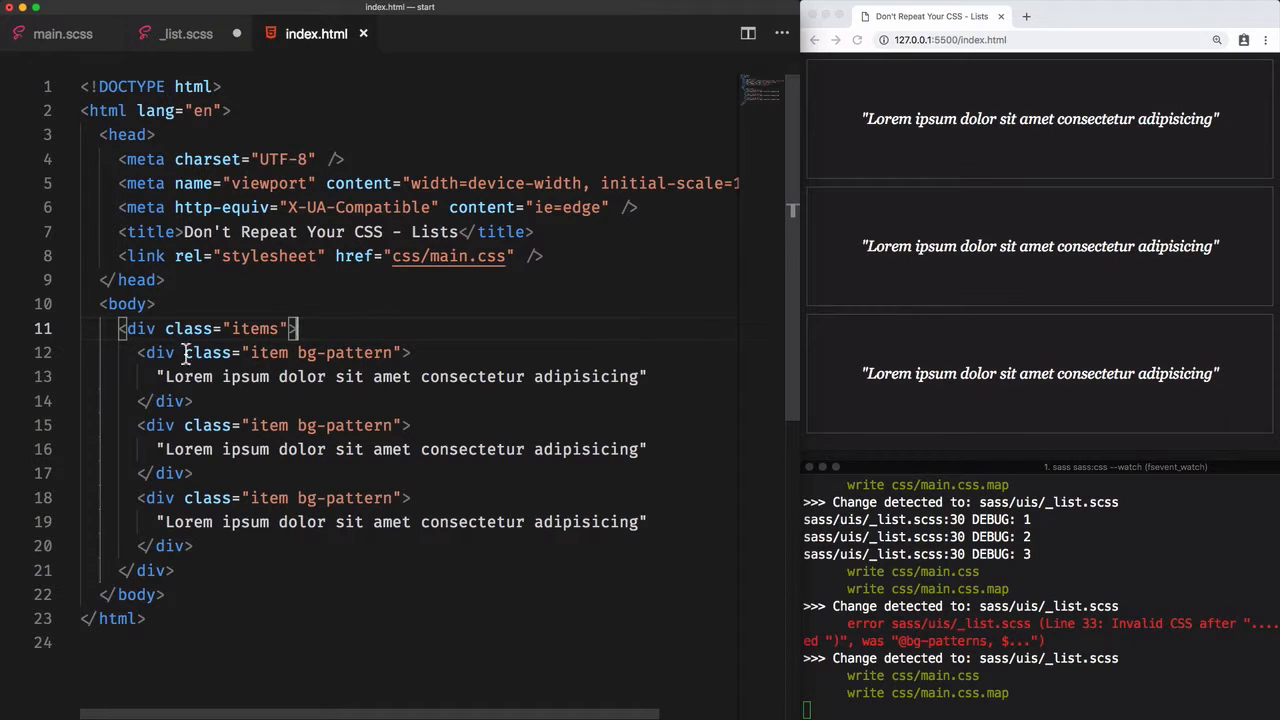
{"action": "mouse_move", "coordinate": [158, 424]}
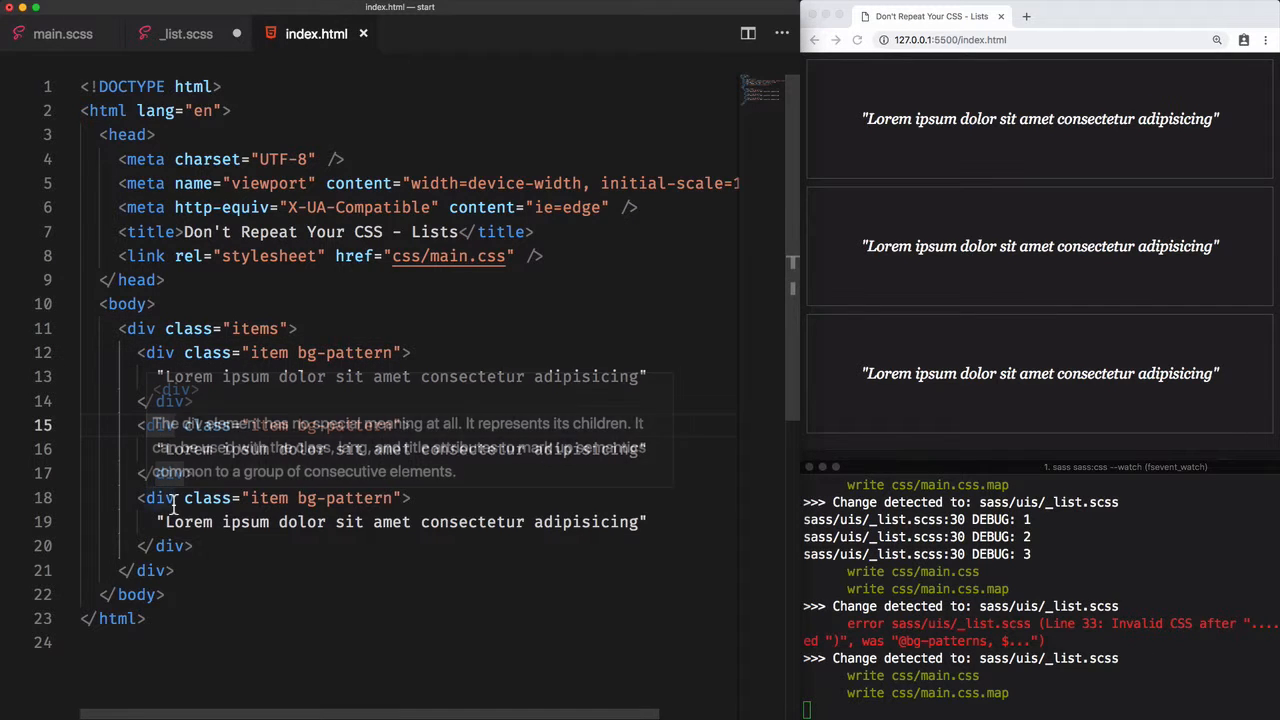
{"action": "left_click", "coordinate": [186, 32]}
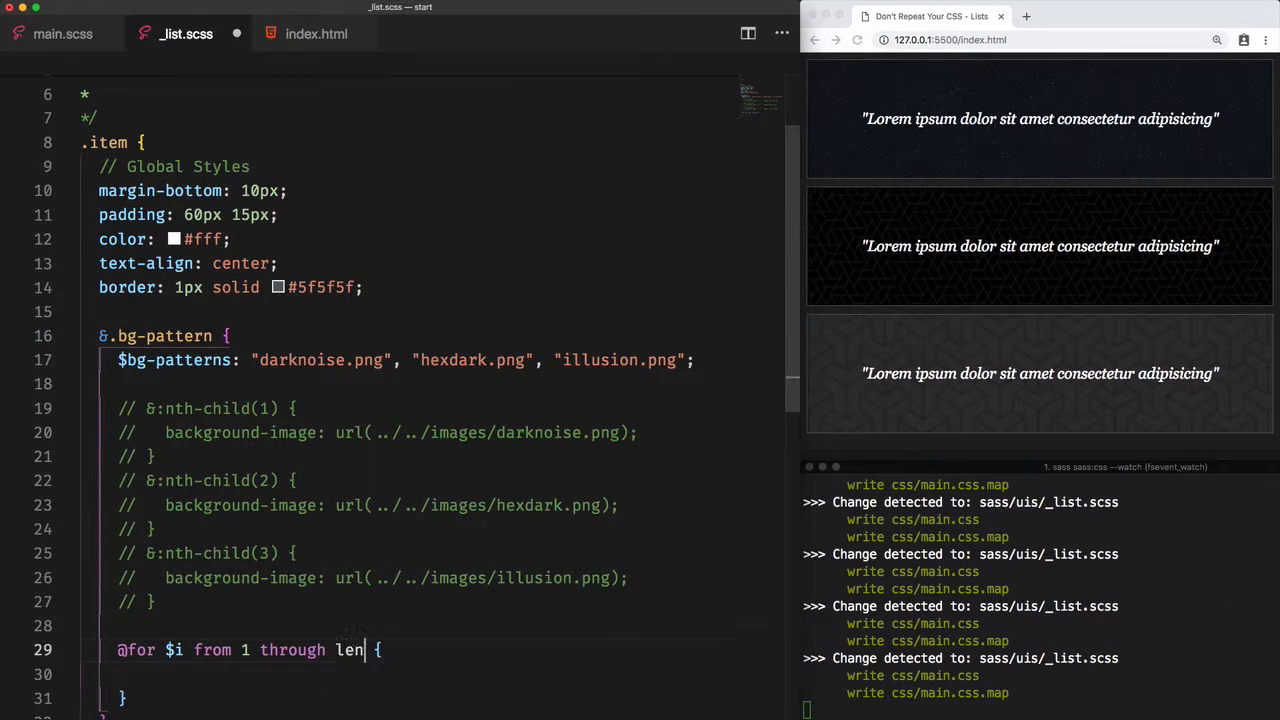
{"action": "type", "text": "gth($bg-patterns"}
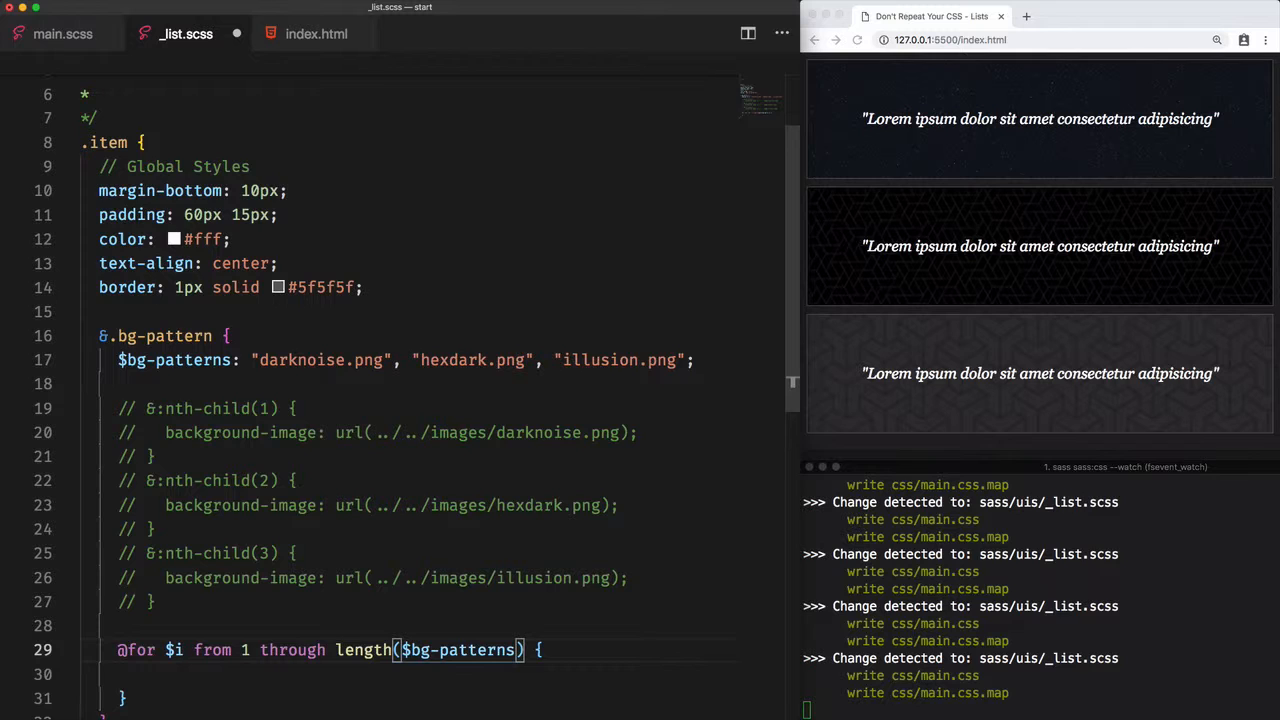
{"action": "type", "text": "@debug"}
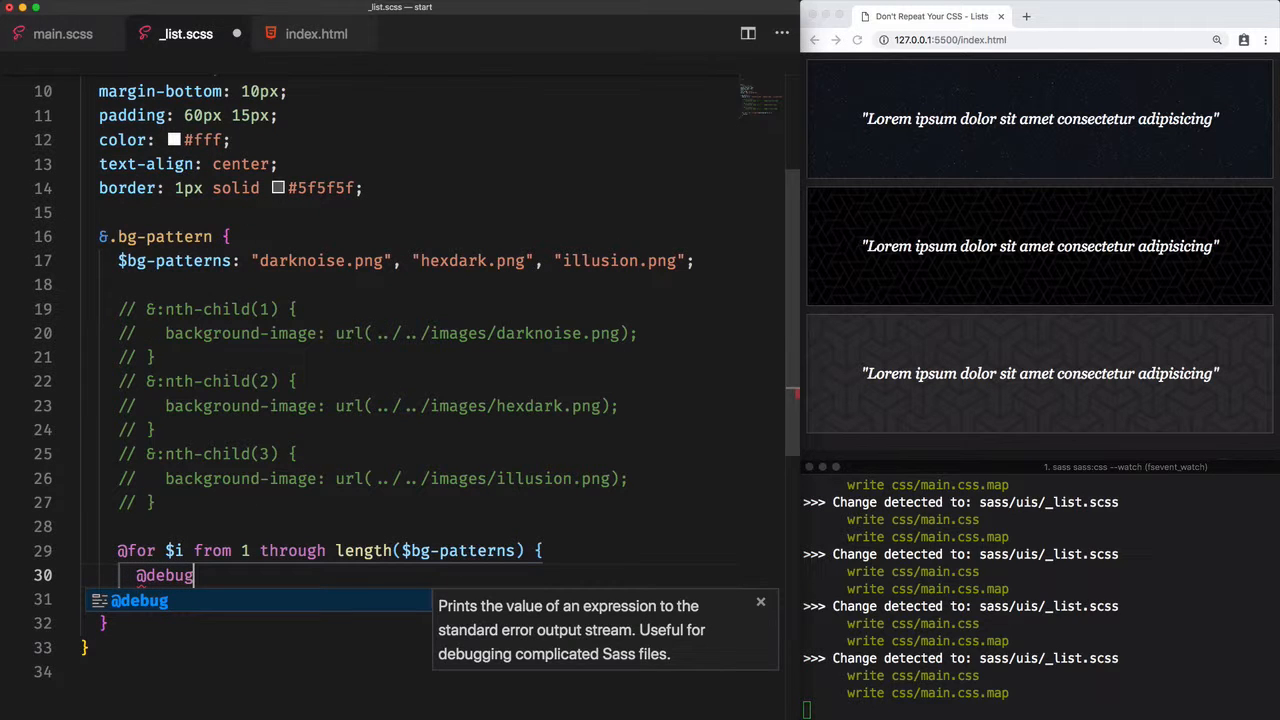
{"action": "type", "text": "($i);"}
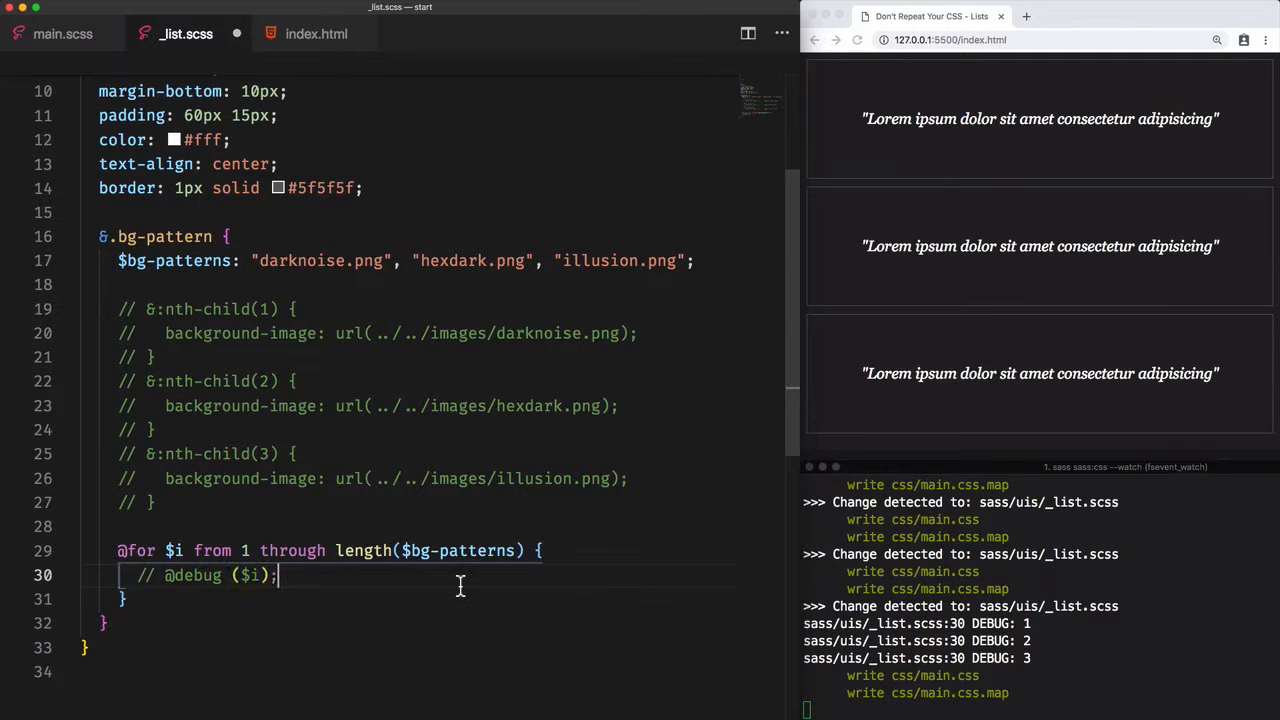
{"action": "type", "text": "&:"}
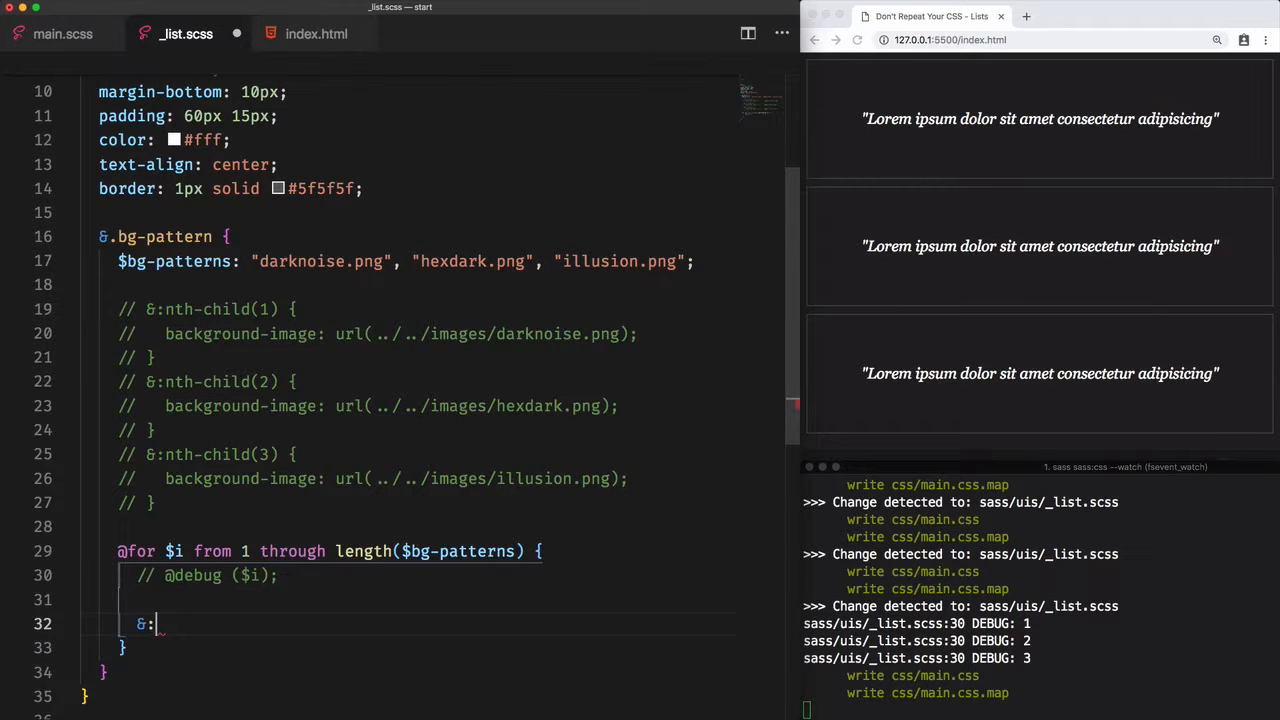
Step: Write &:nth-child(#{$i}) with background-image url("../../images/#{nth($bg-patterns, $i)}")
{"action": "type", "text": "nth-child(#{$i}) {"}
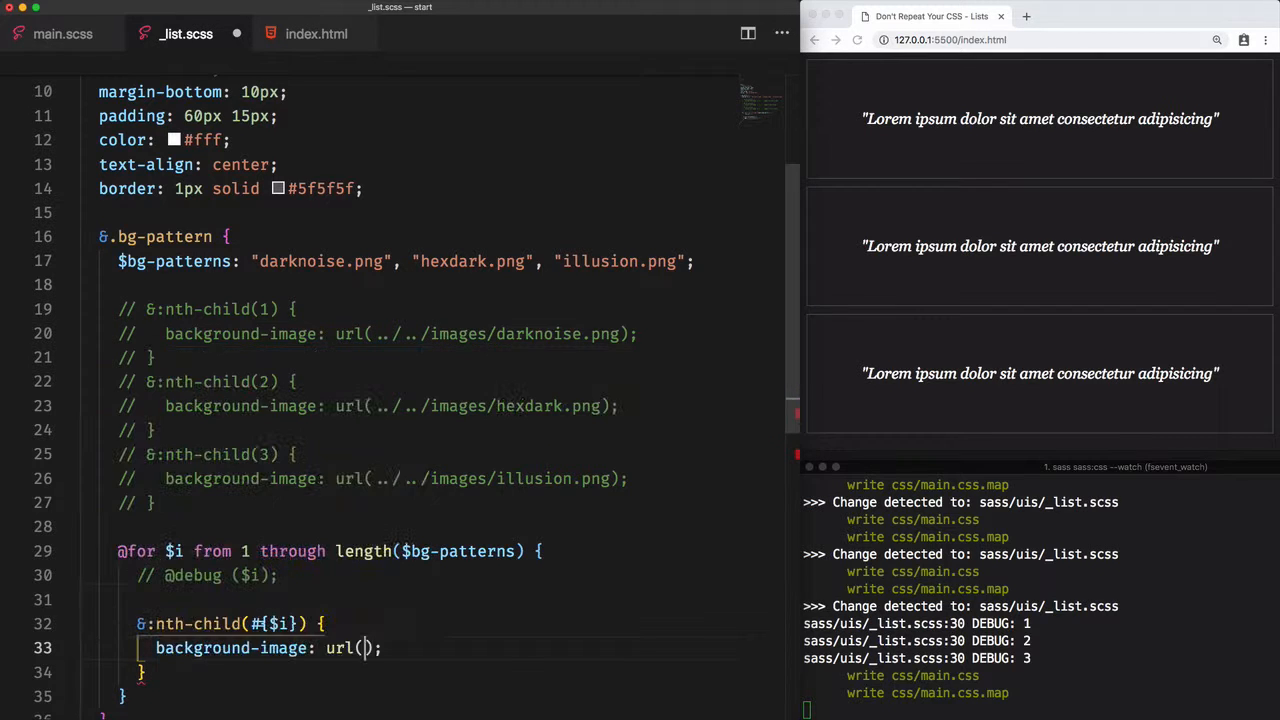
{"action": "type", "text": "../../"}
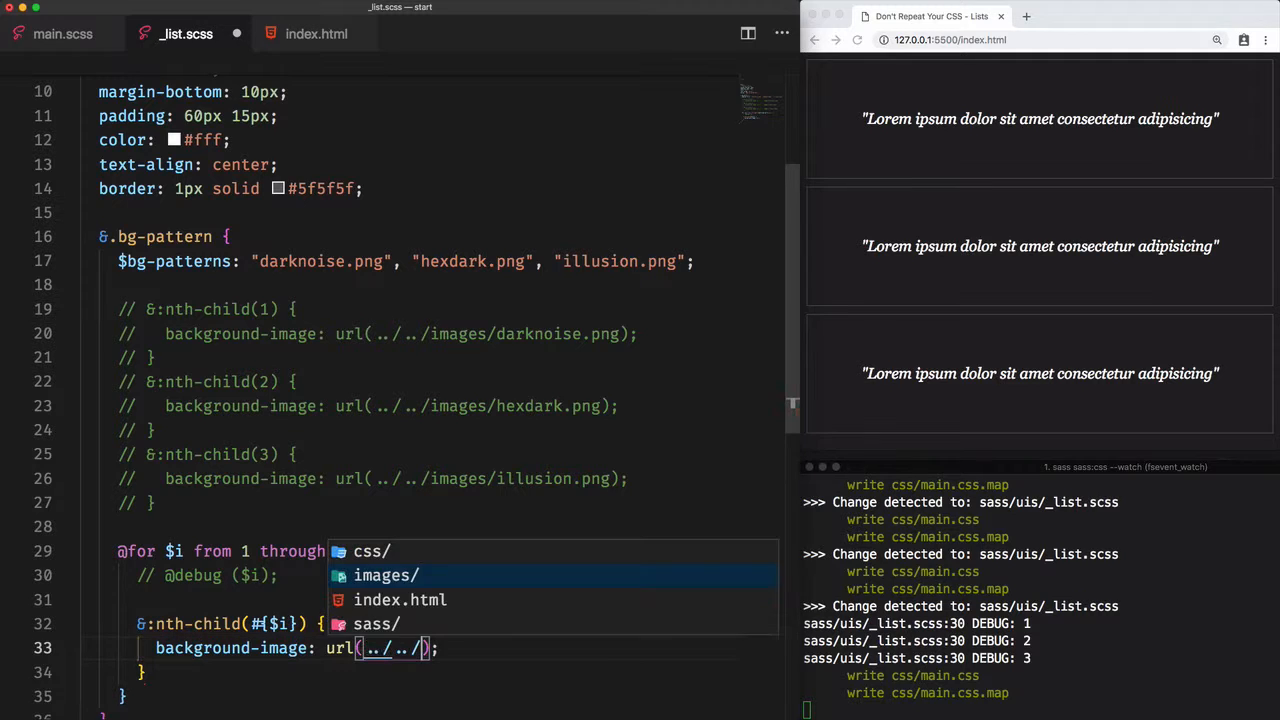
{"action": "left_click", "coordinate": [384, 576]}
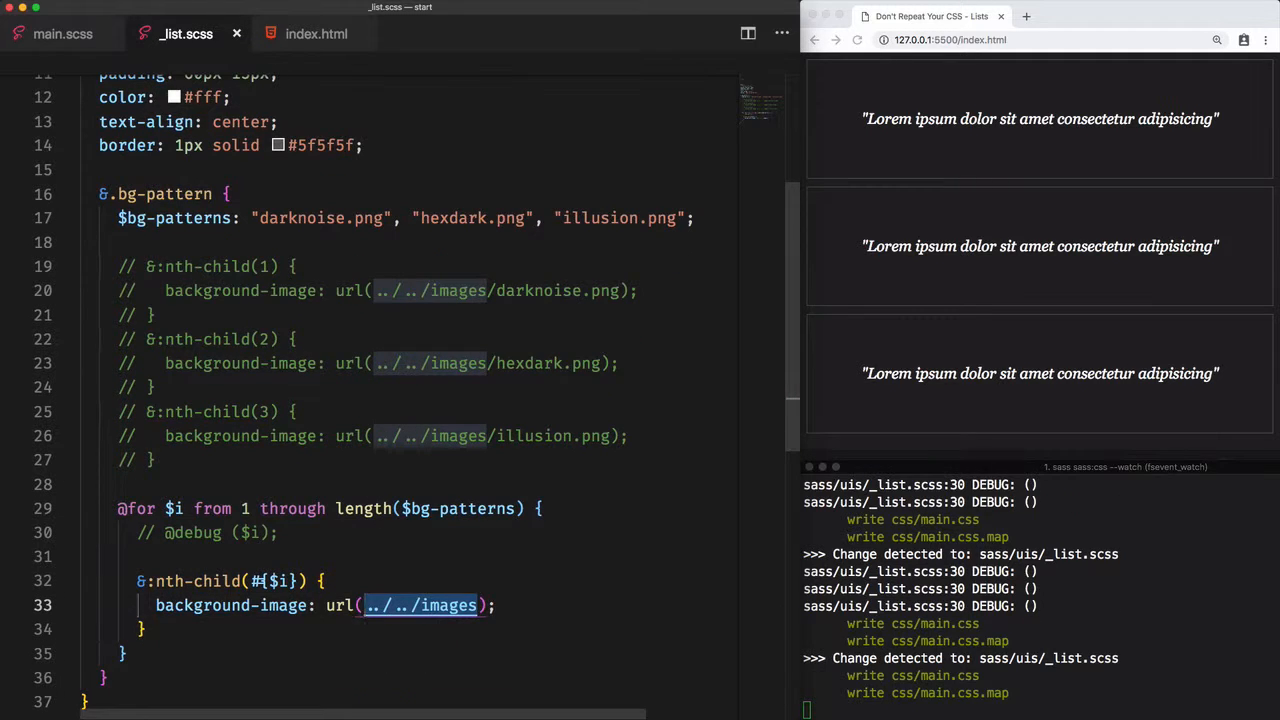
{"action": "type", "text": "\""}
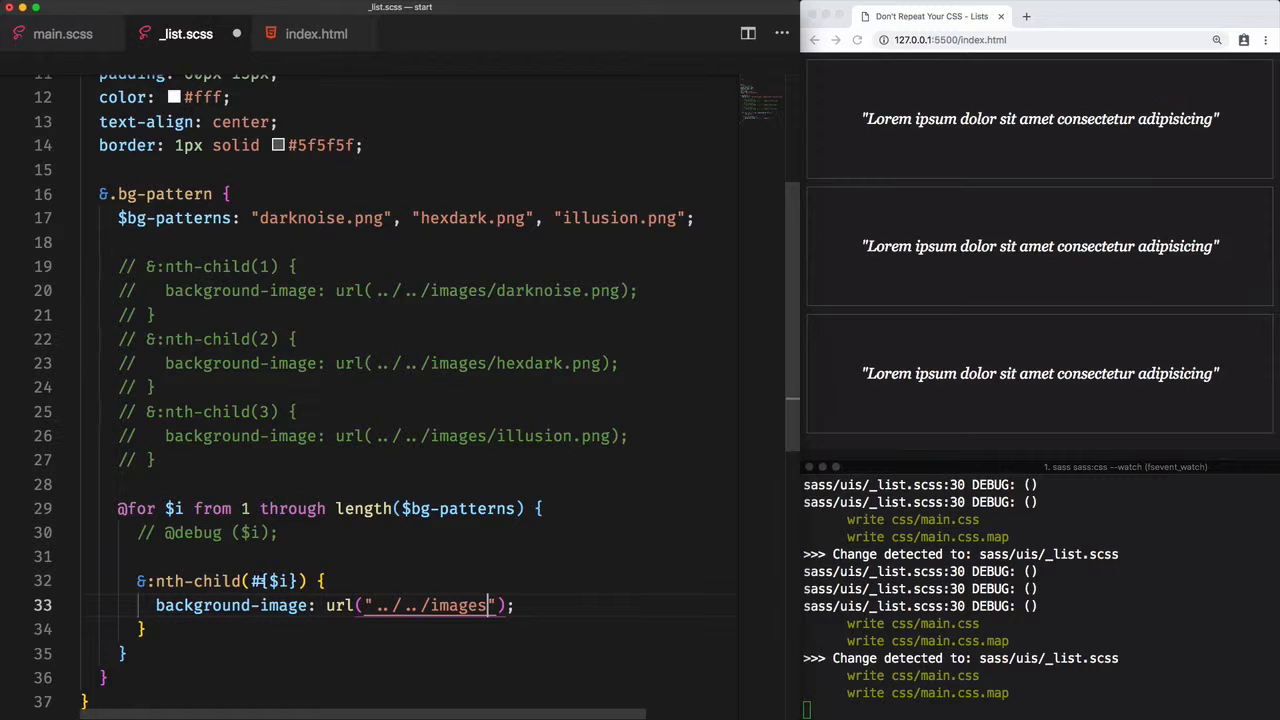
{"action": "type", "text": "#{nth"}
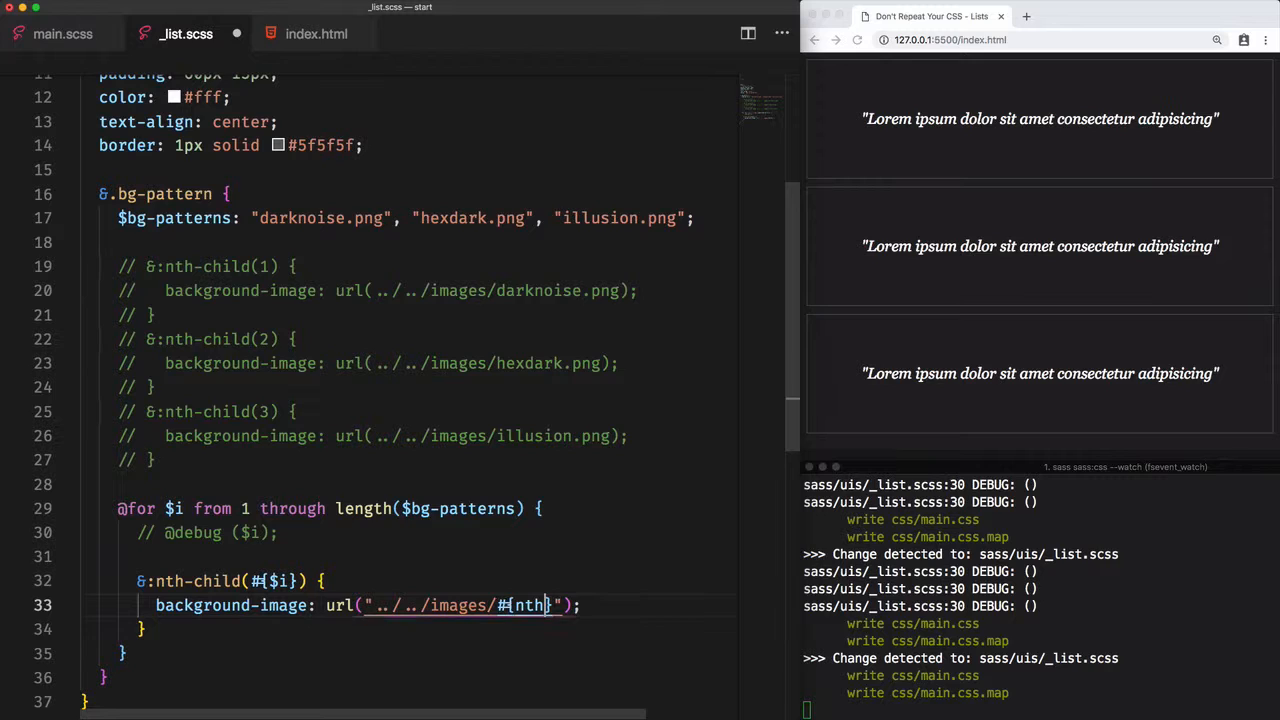
{"action": "type", "text": ")"}
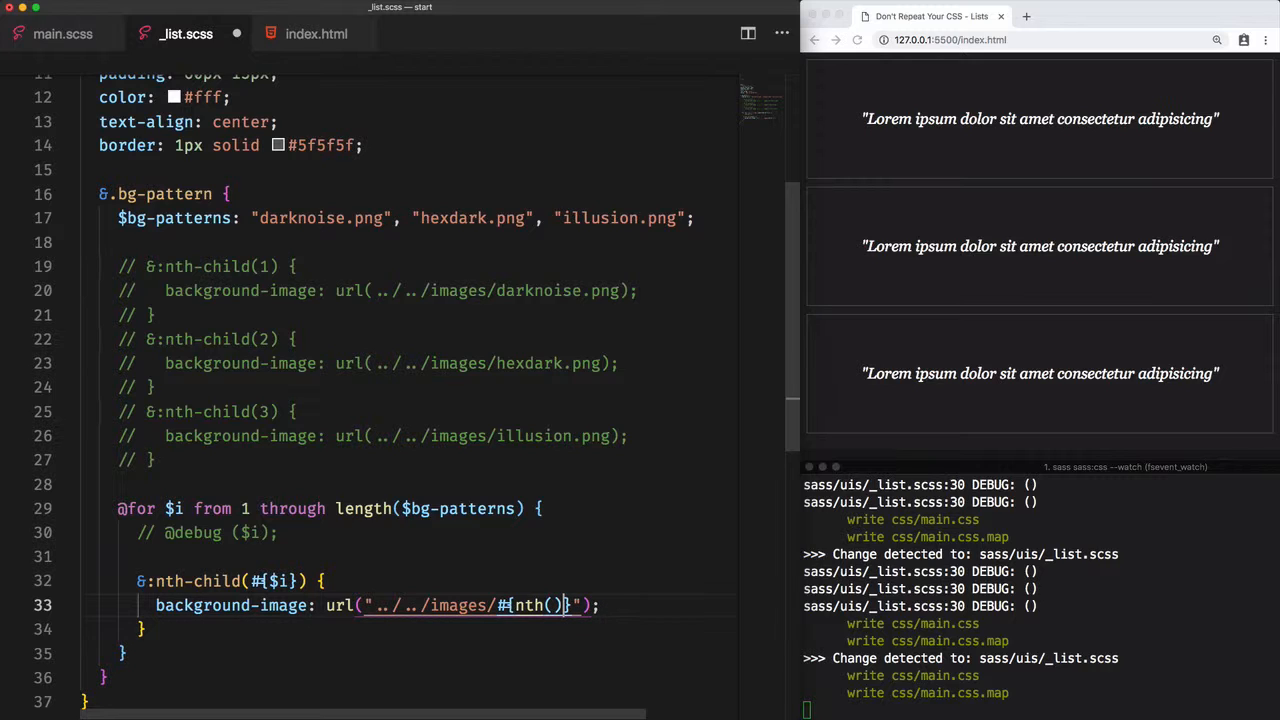
{"action": "type", "text": "$bg-patterns,"}
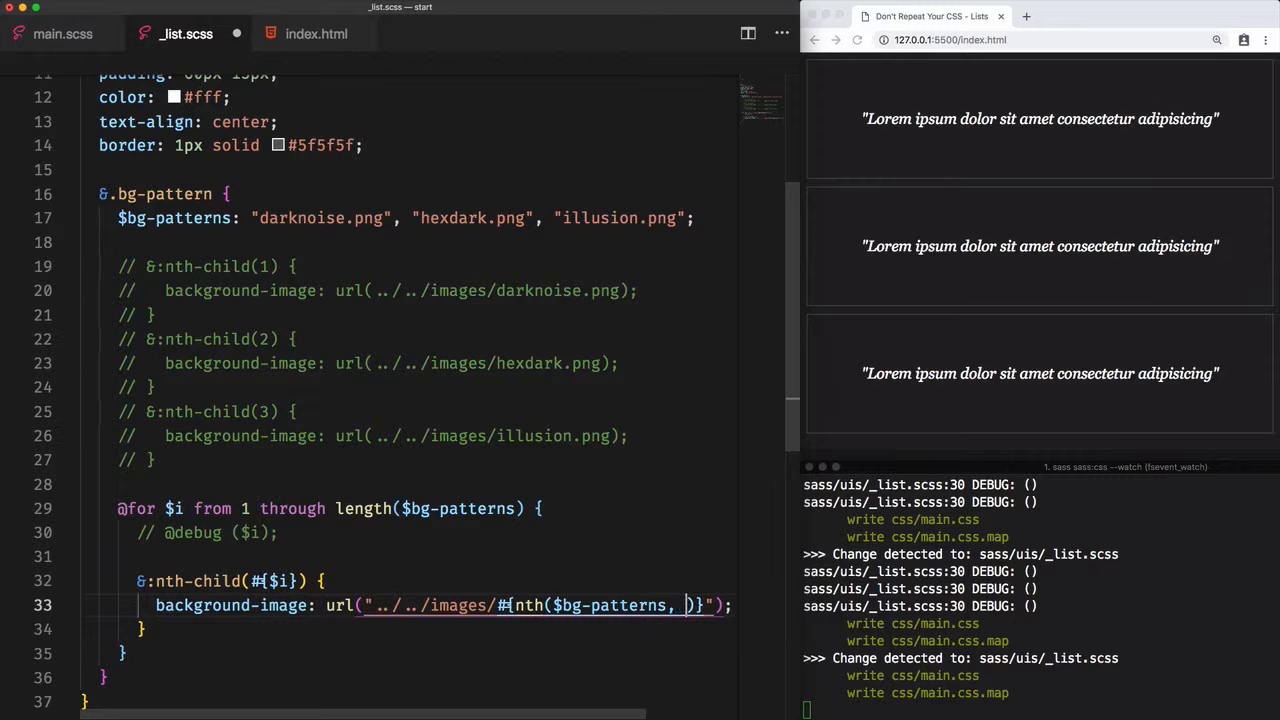
{"action": "key", "text": "Backspace"}
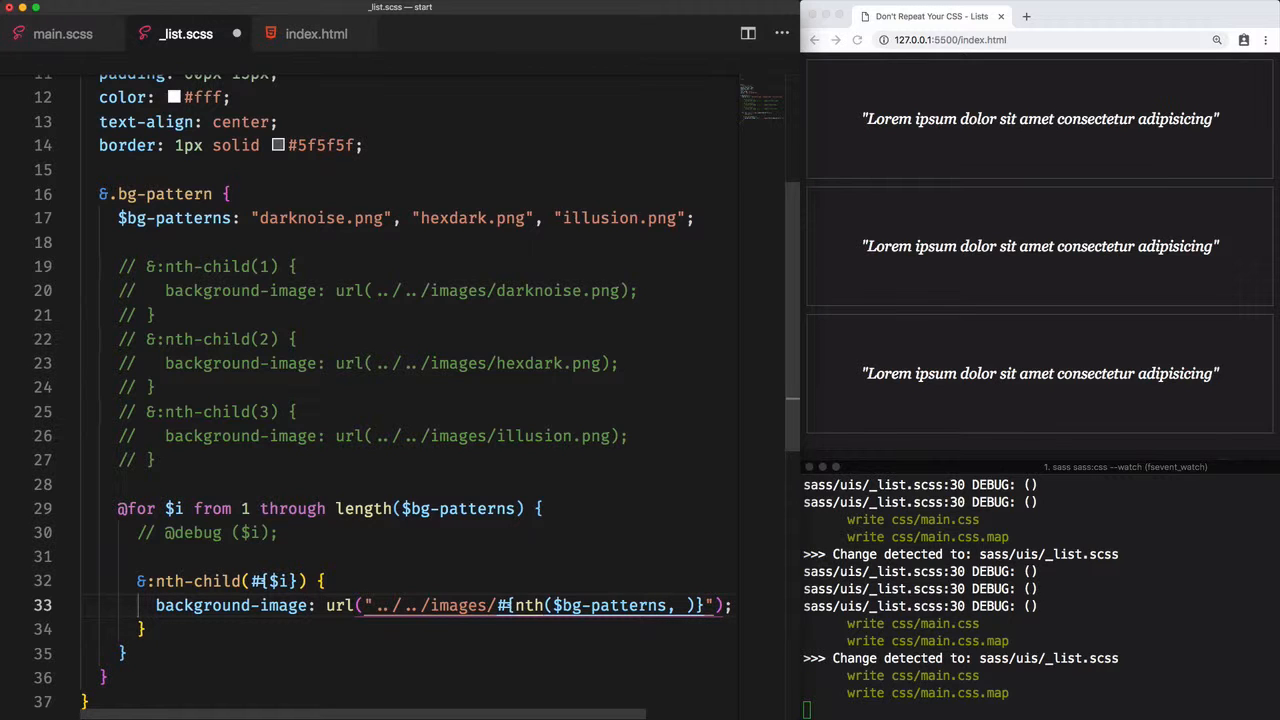
{"action": "type", "text": "$i"}
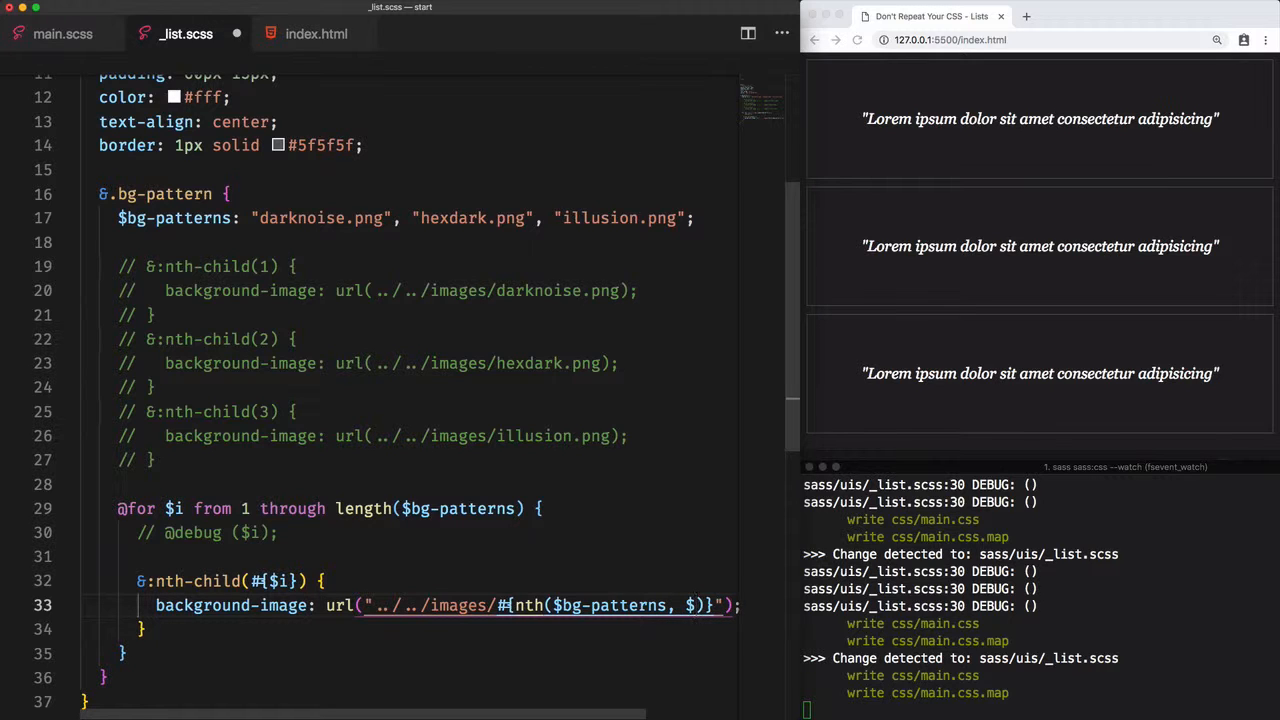